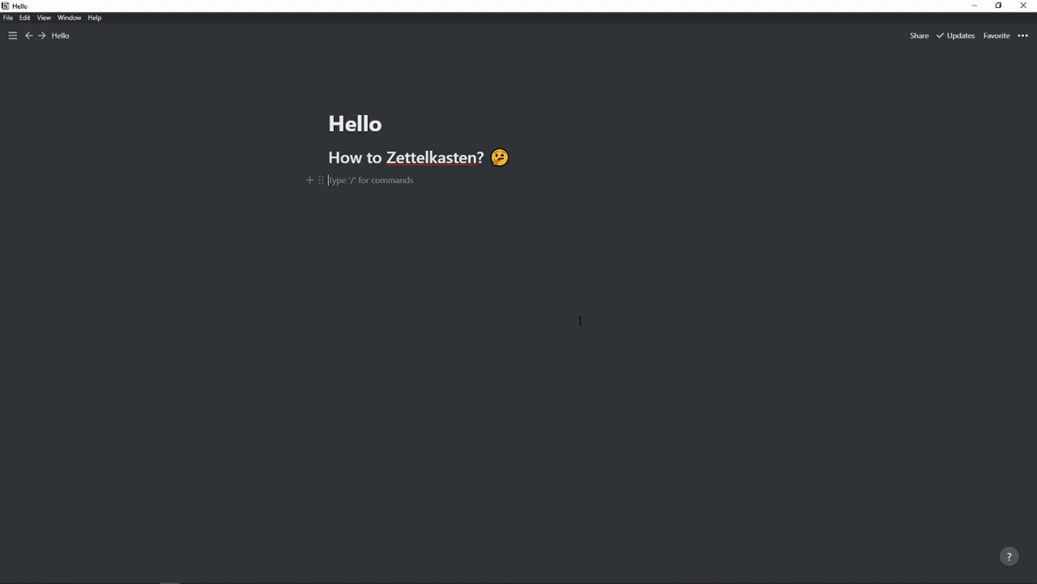
# Type 'Roam research' and 'Org-roam' as headings under the Zettelkasten question
pyautogui.doubleClick(432, 158)
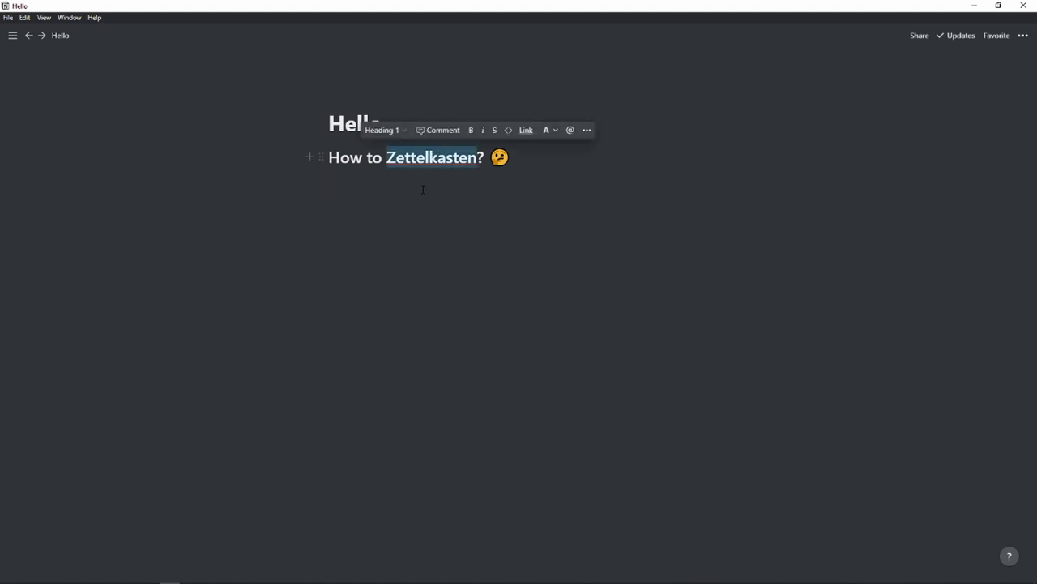
pyautogui.click(712, 188)
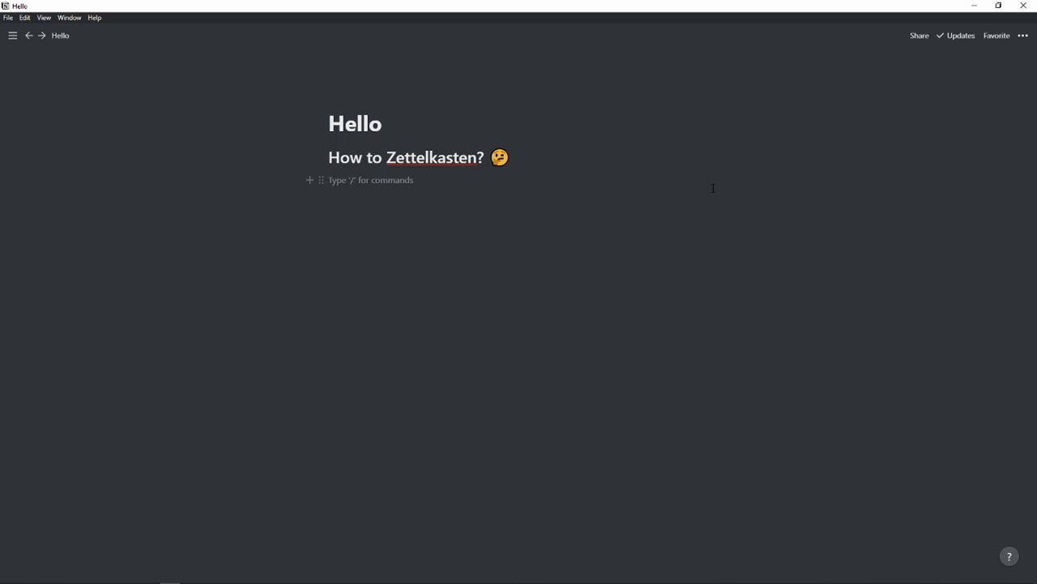
pyautogui.moveTo(424, 203)
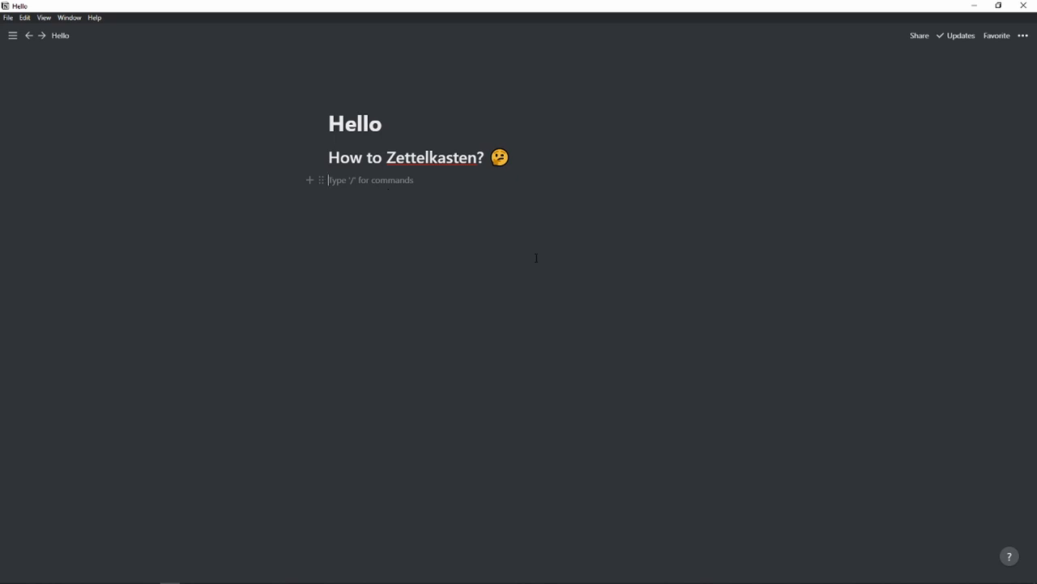
pyautogui.moveTo(445, 180)
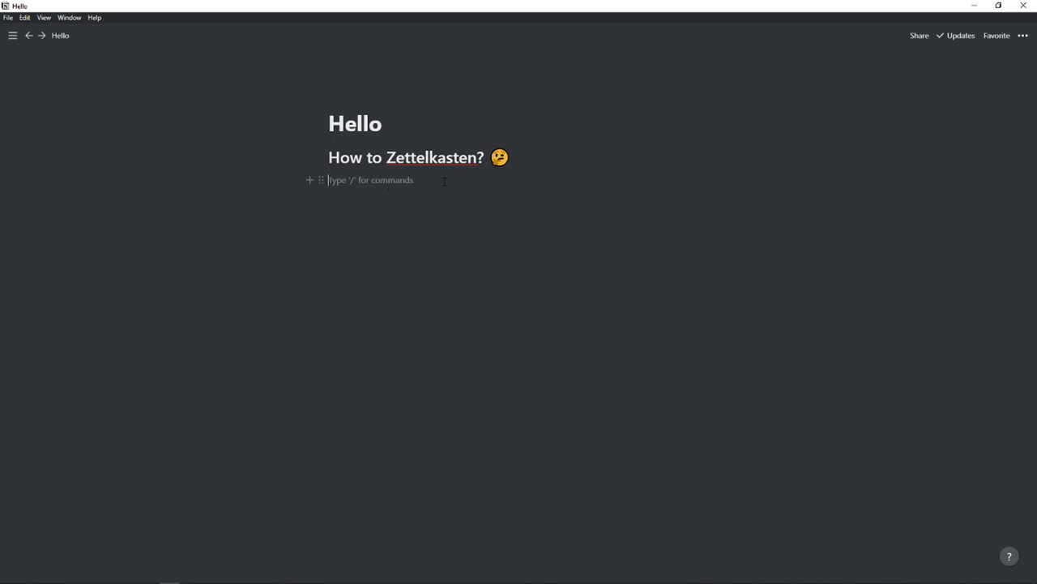
pyautogui.moveTo(553, 214)
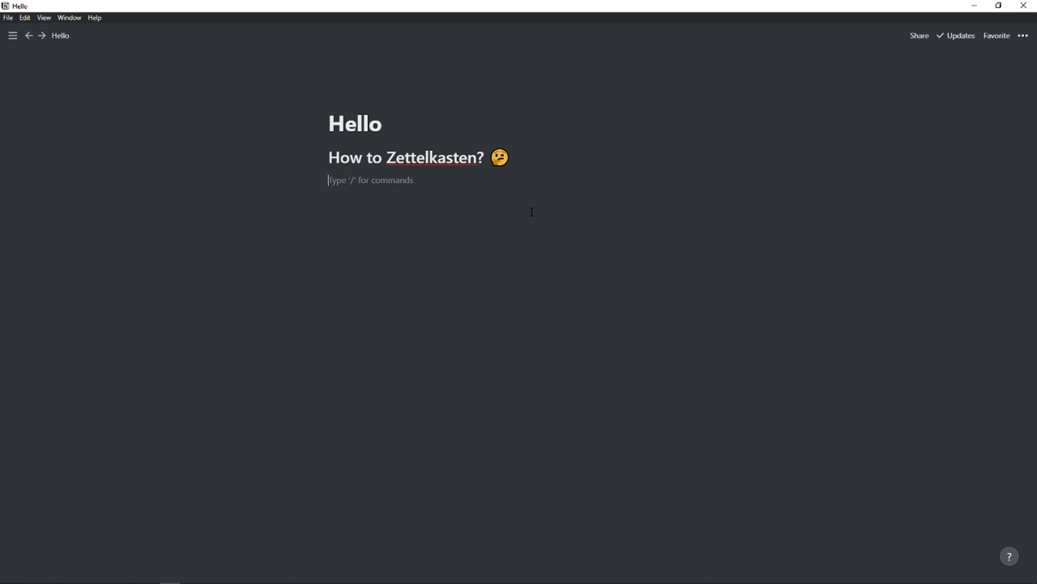
pyautogui.write('Roam resear')
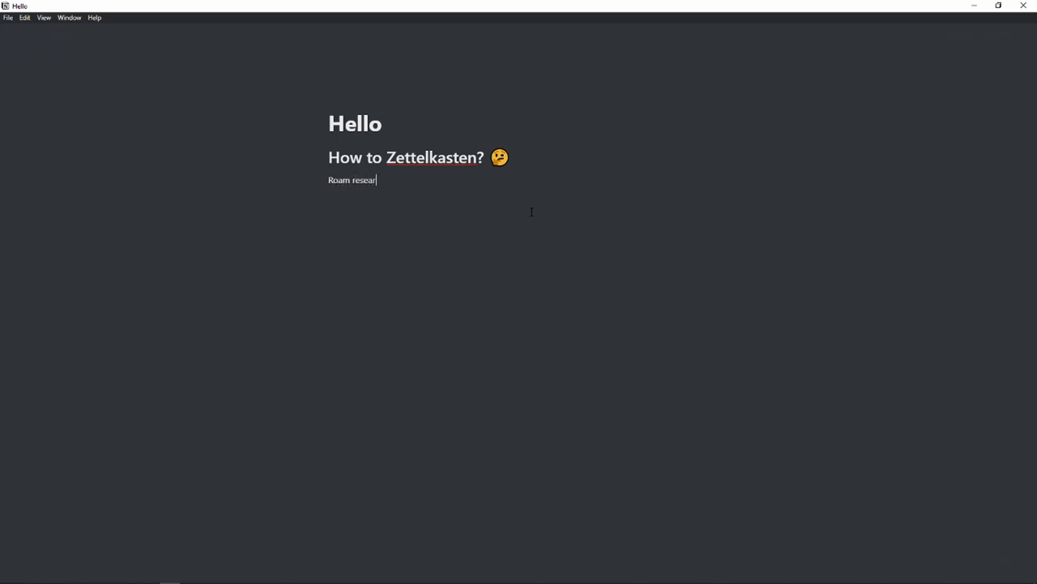
pyautogui.write('ch')
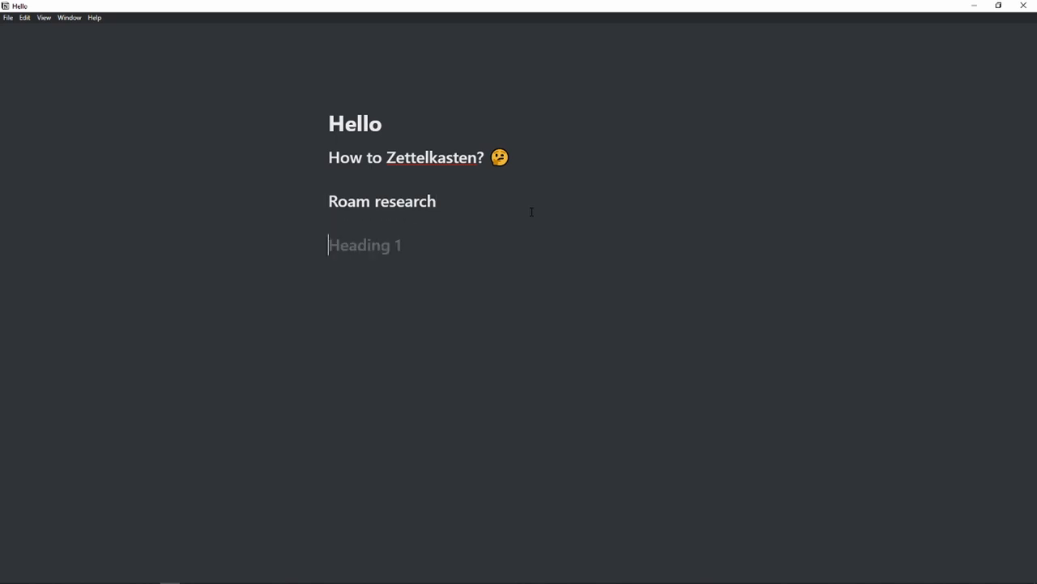
pyautogui.write('Org-roam')
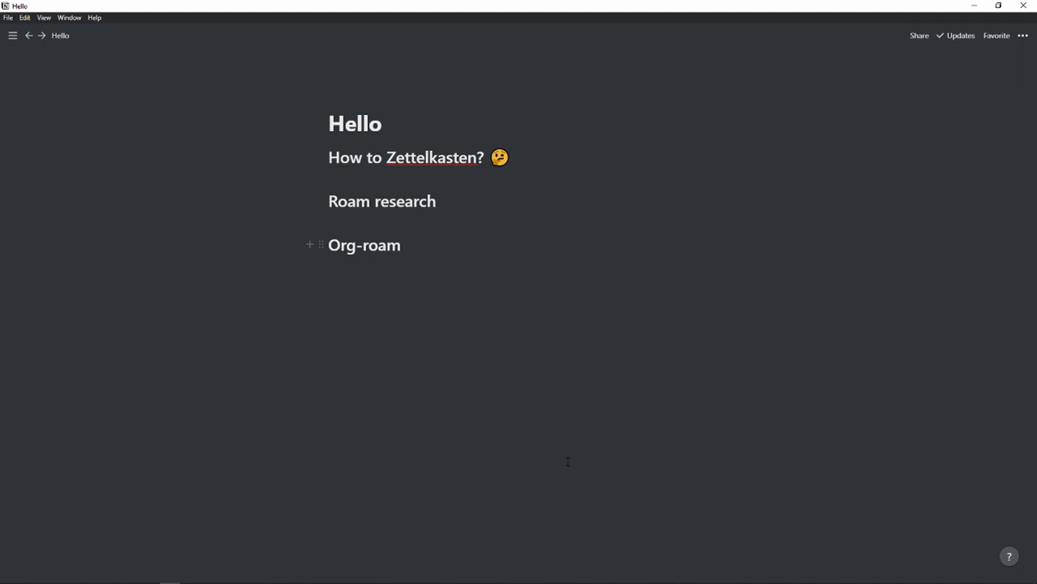
pyautogui.moveTo(506, 266)
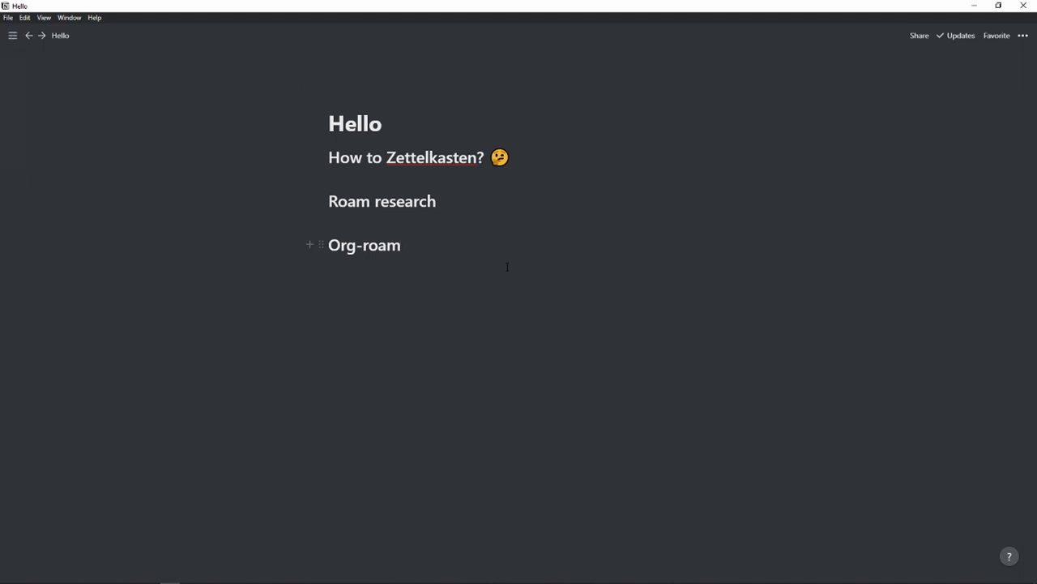
pyautogui.click(401, 245)
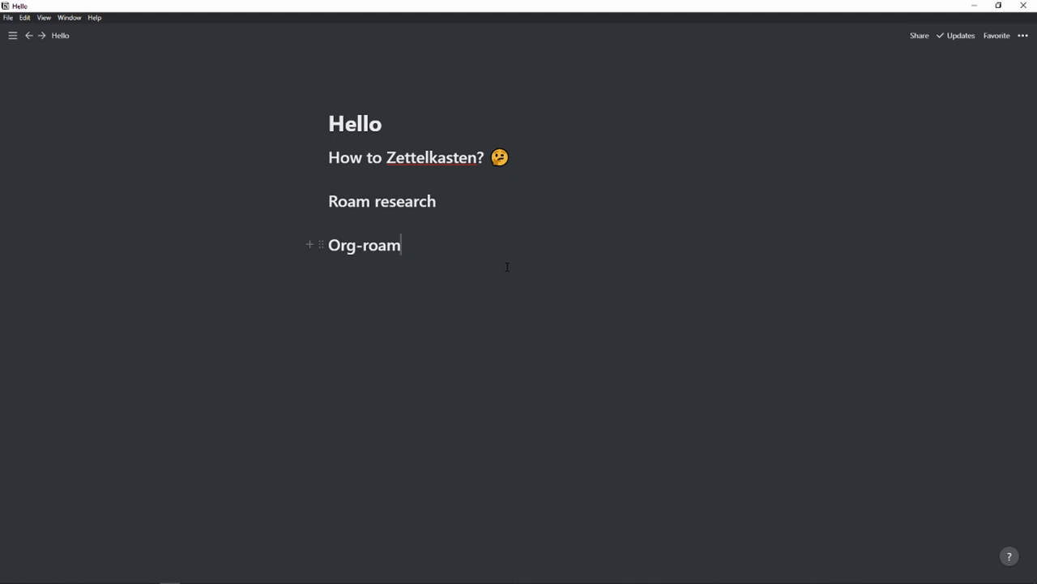
pyautogui.moveTo(490, 276)
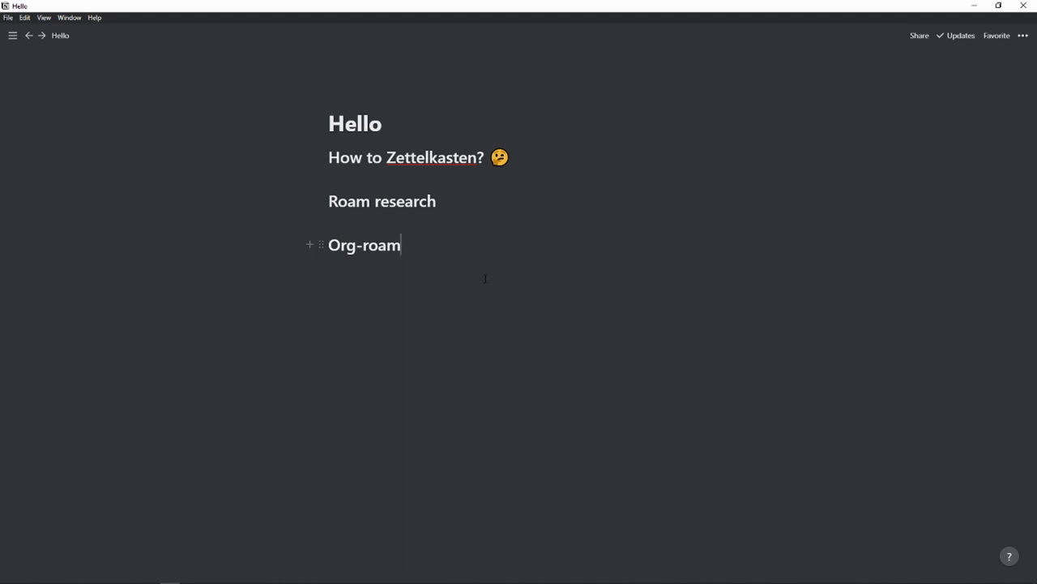
# Create a private page titled 'Knowledge' as a table with Name and Files columns
pyautogui.click(12, 36)
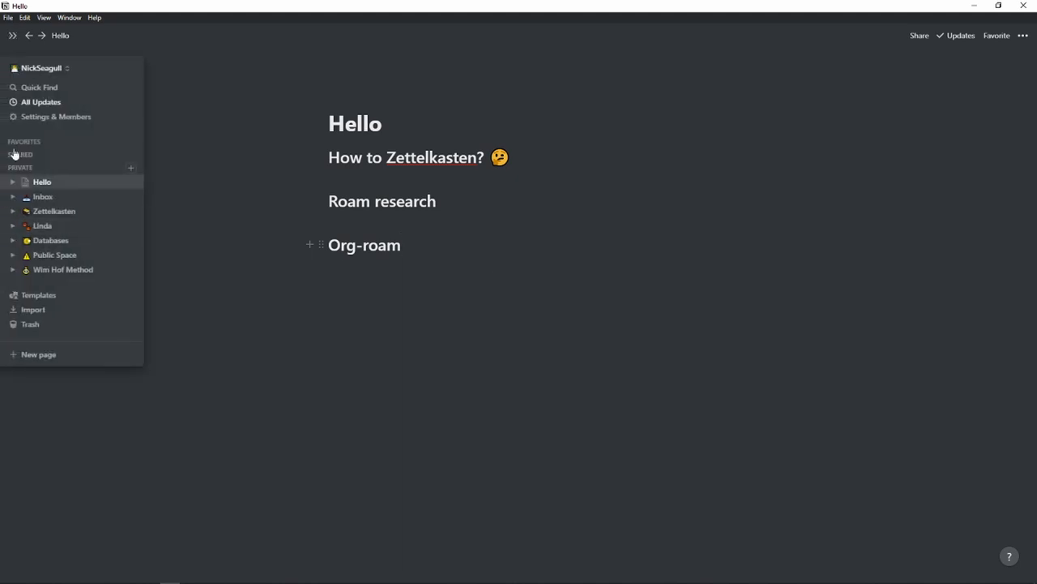
pyautogui.click(131, 168)
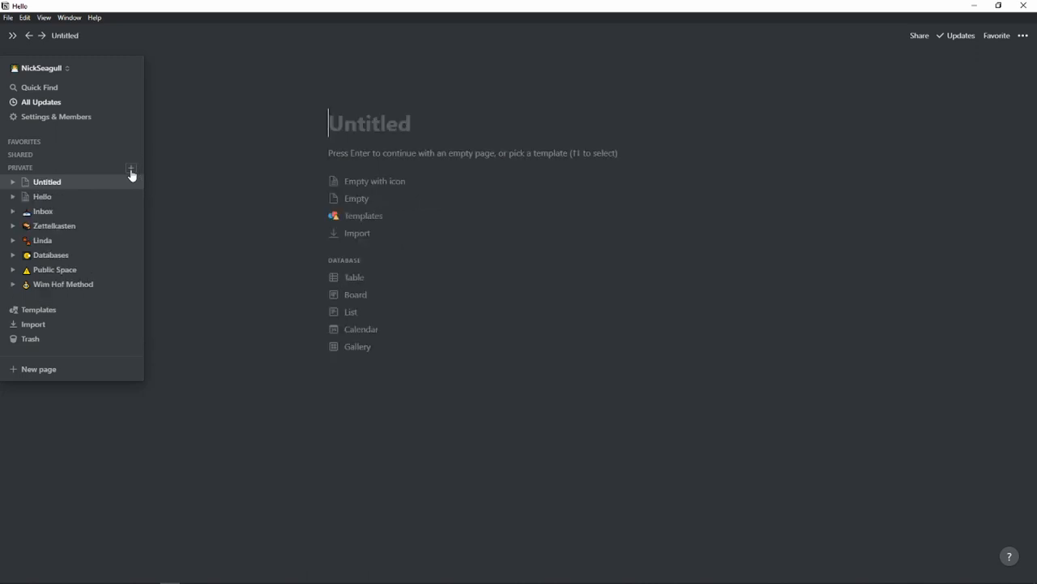
pyautogui.click(11, 36)
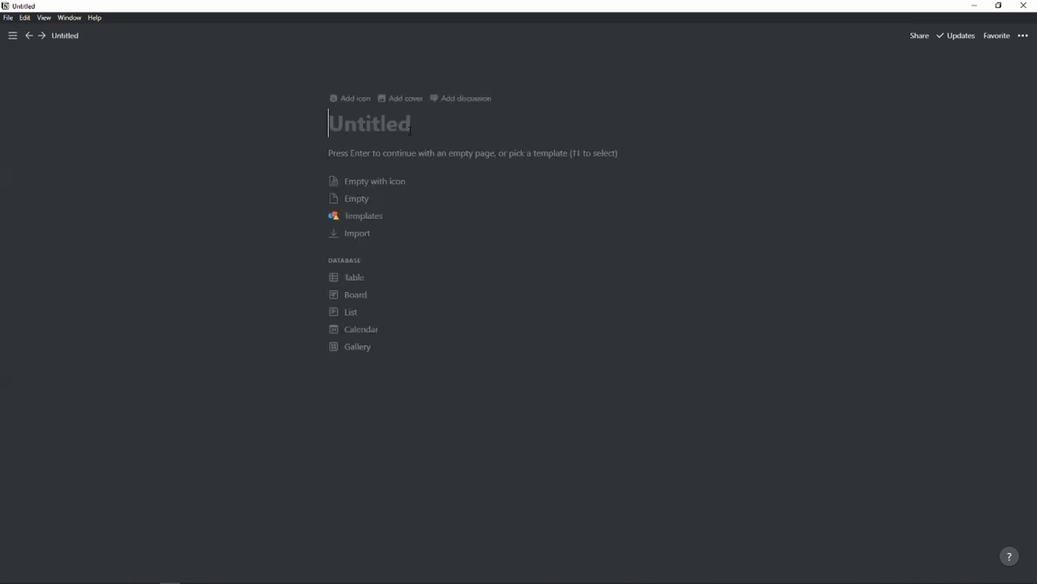
pyautogui.write('Know')
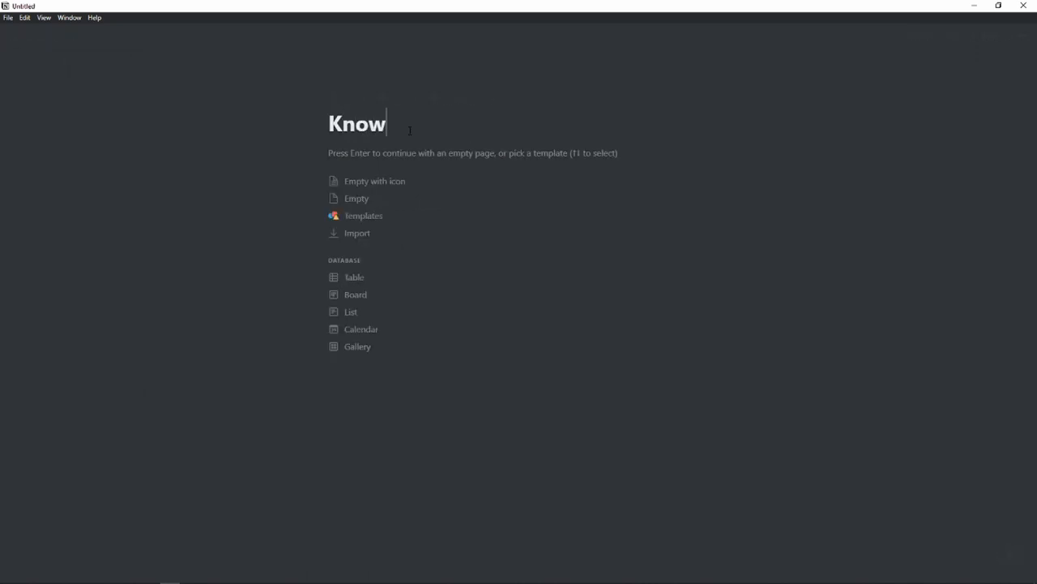
pyautogui.write('ledge')
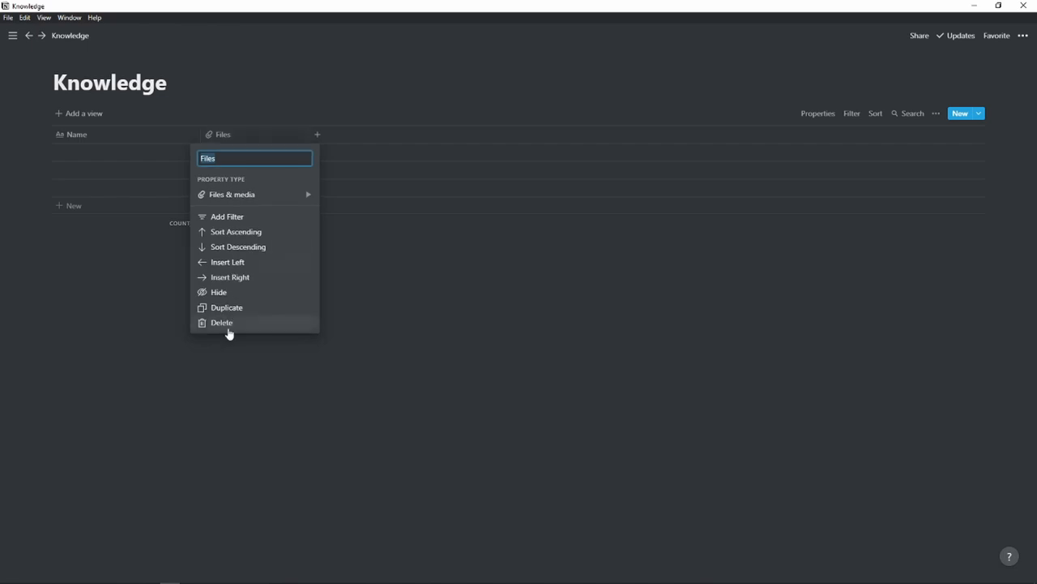
# Replace the Files column with a 'Created At' created-time column, then add a third column
pyautogui.click(221, 322)
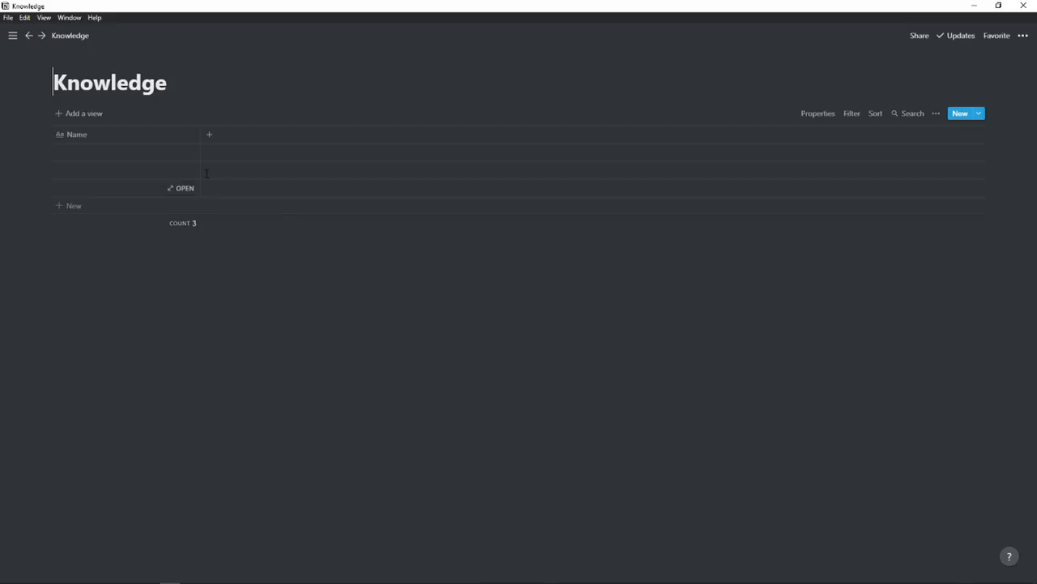
pyautogui.moveTo(206, 141)
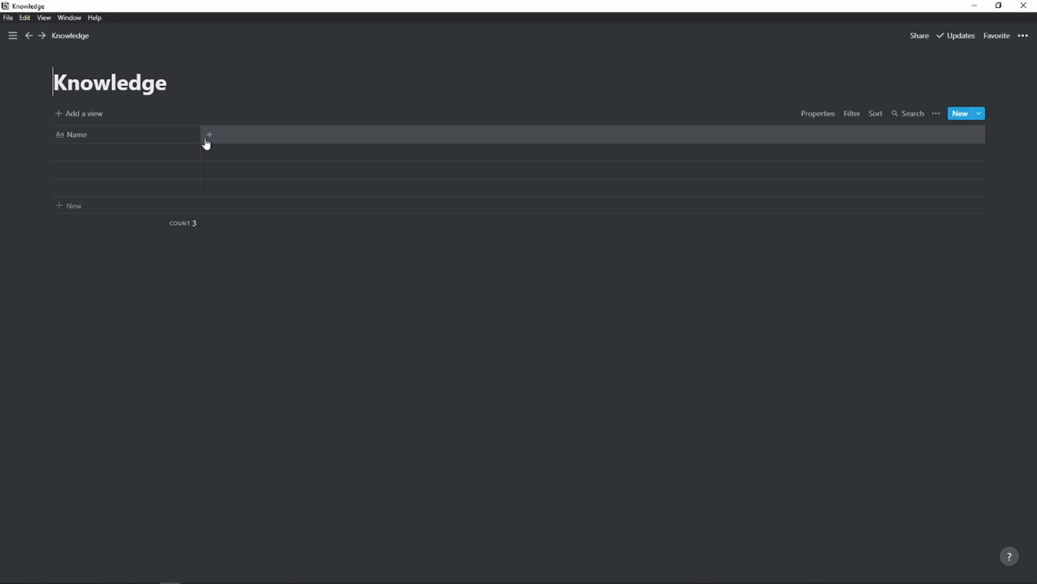
pyautogui.click(207, 135)
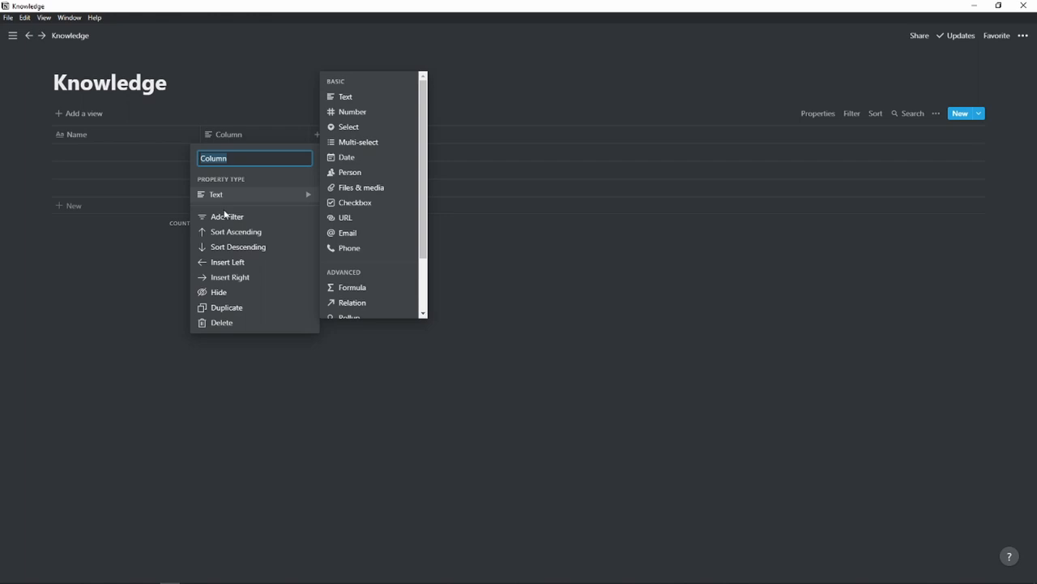
pyautogui.scroll(-3)
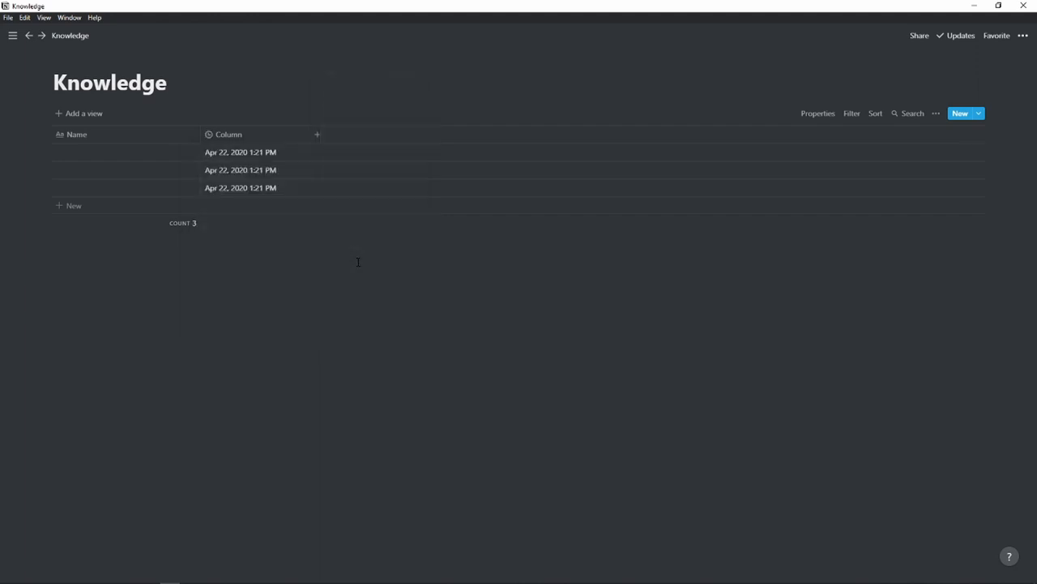
pyautogui.click(228, 134)
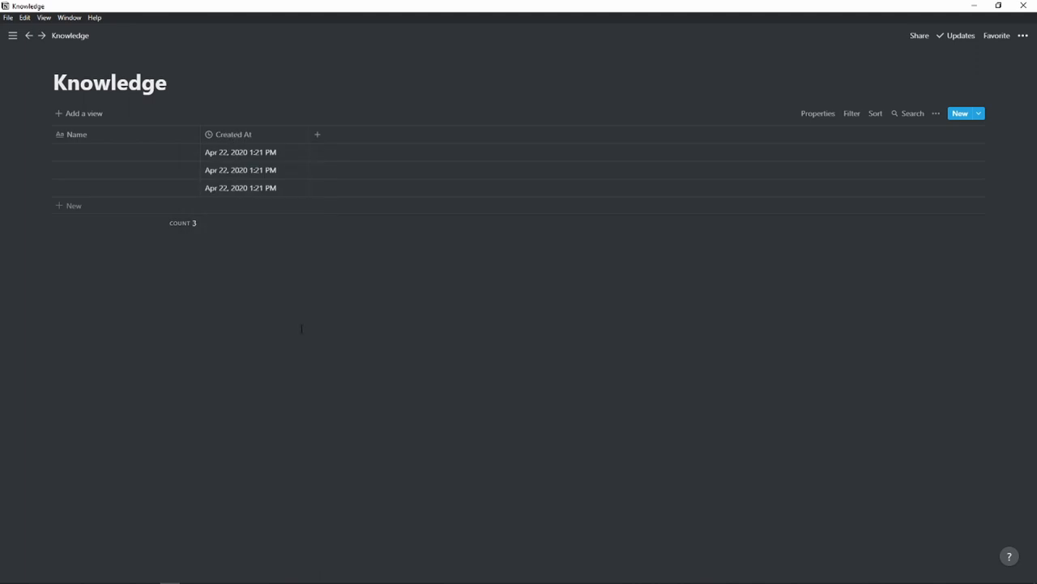
pyautogui.click(317, 134)
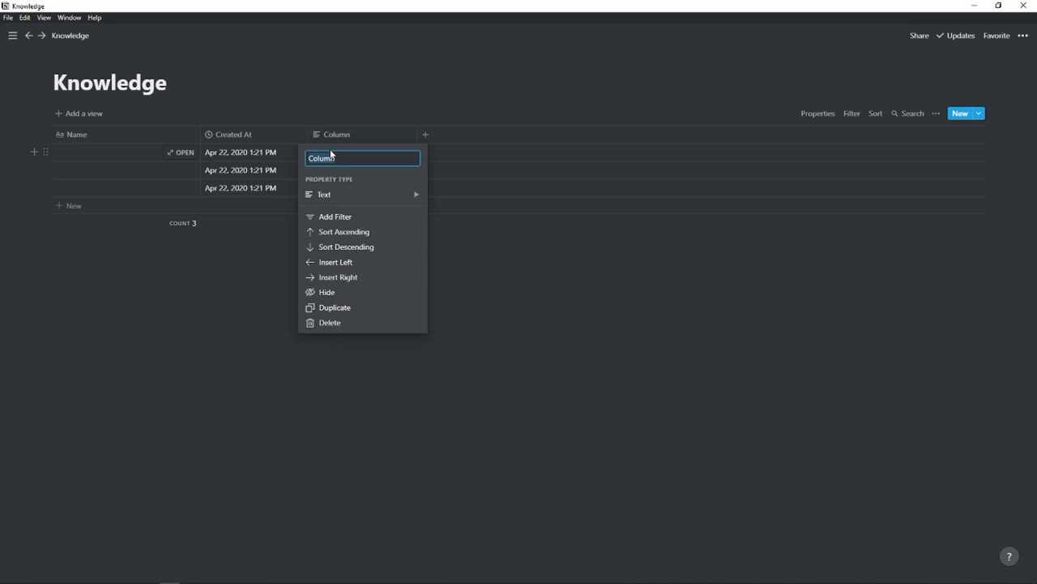
# Name the new column 'Summary' and add a 'Permanent?' checkbox column after it
pyautogui.write('Summary')
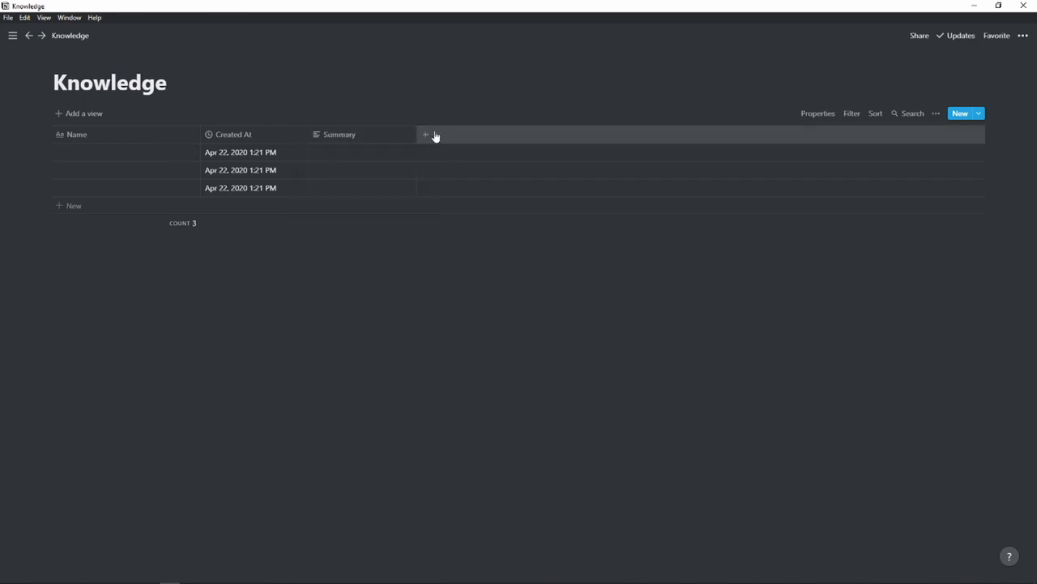
pyautogui.click(423, 134)
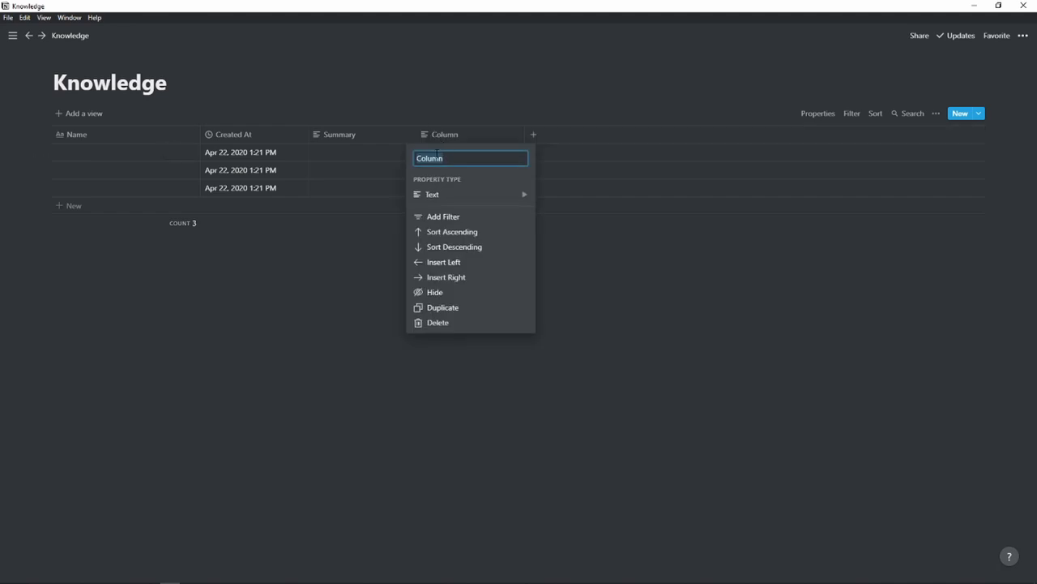
pyautogui.write('Permant')
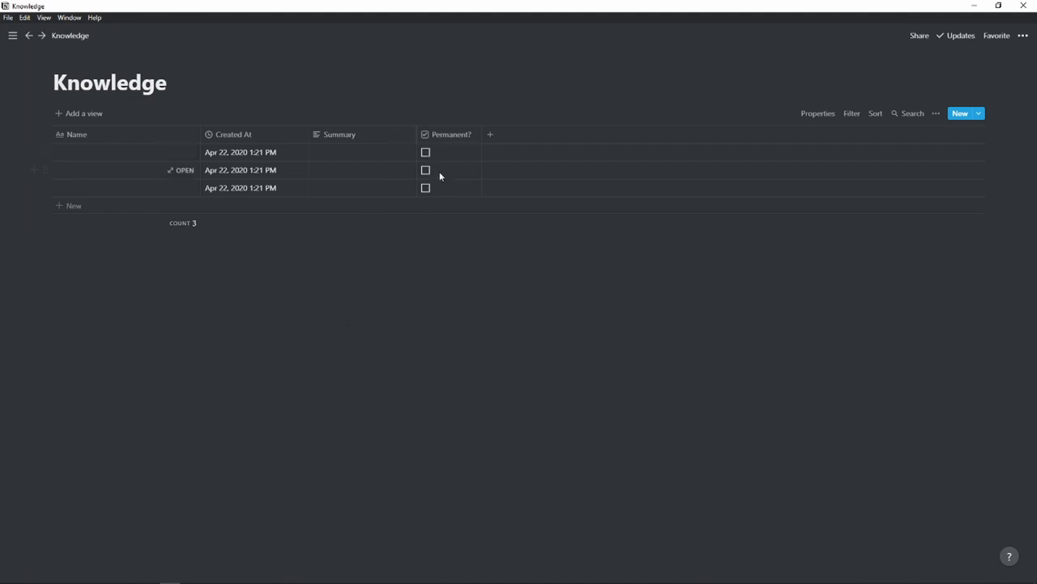
pyautogui.moveTo(441, 175)
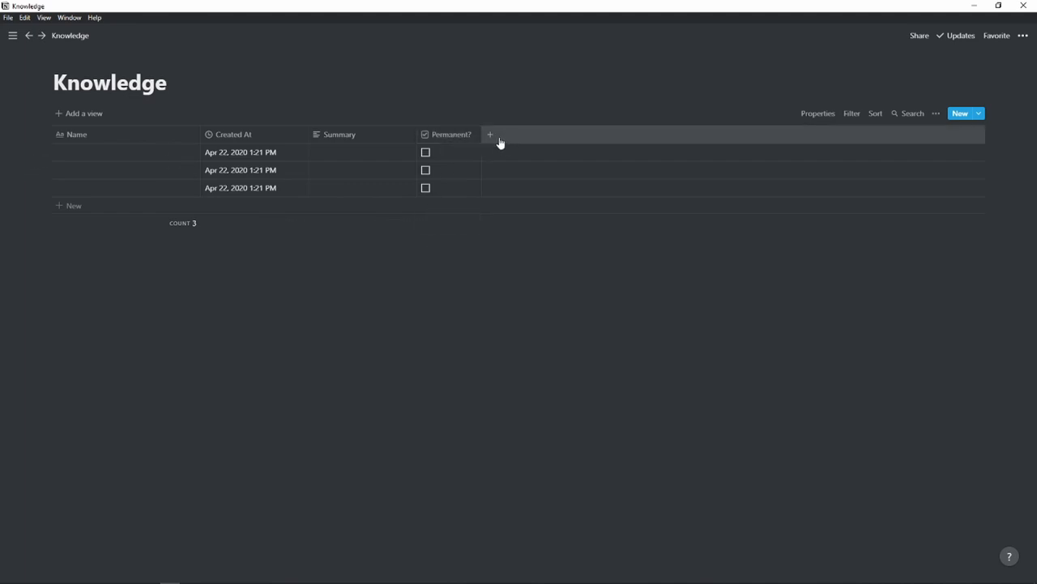
# Add a checkbox column after Permanent? and name it 'Publishable?'
pyautogui.click(490, 134)
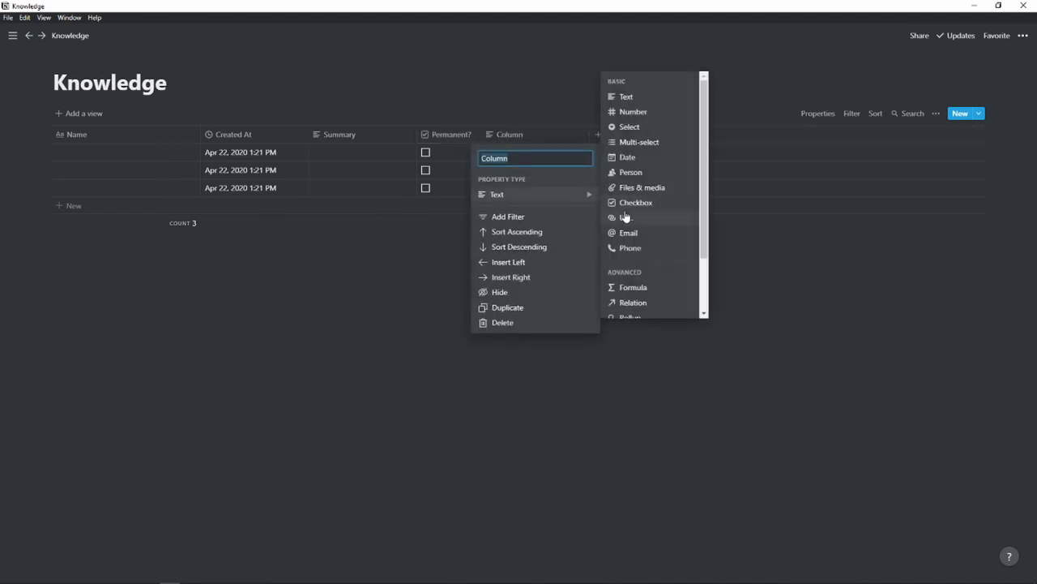
pyautogui.click(635, 203)
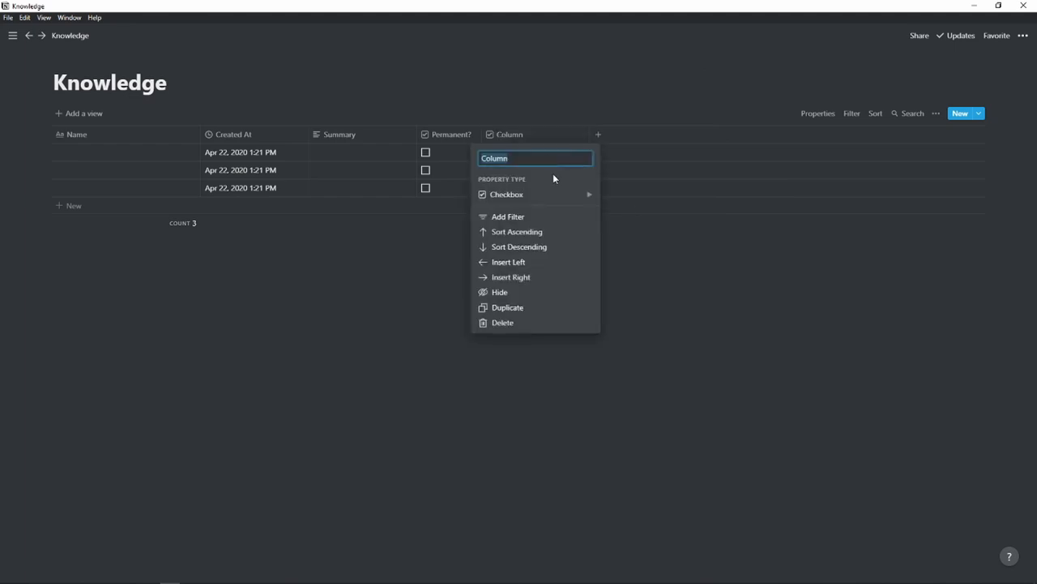
pyautogui.write('P7')
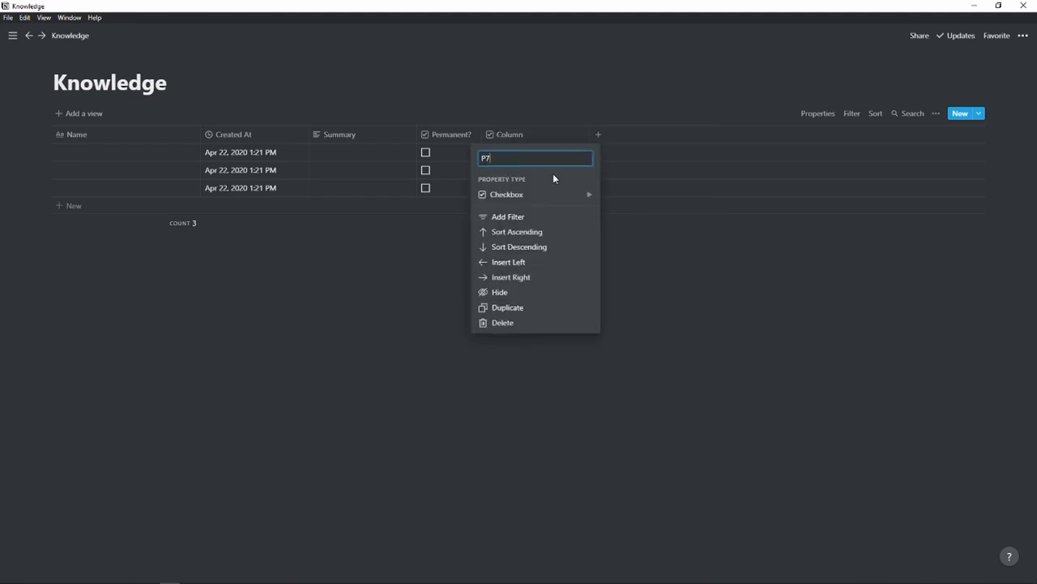
pyautogui.write('Publishable?')
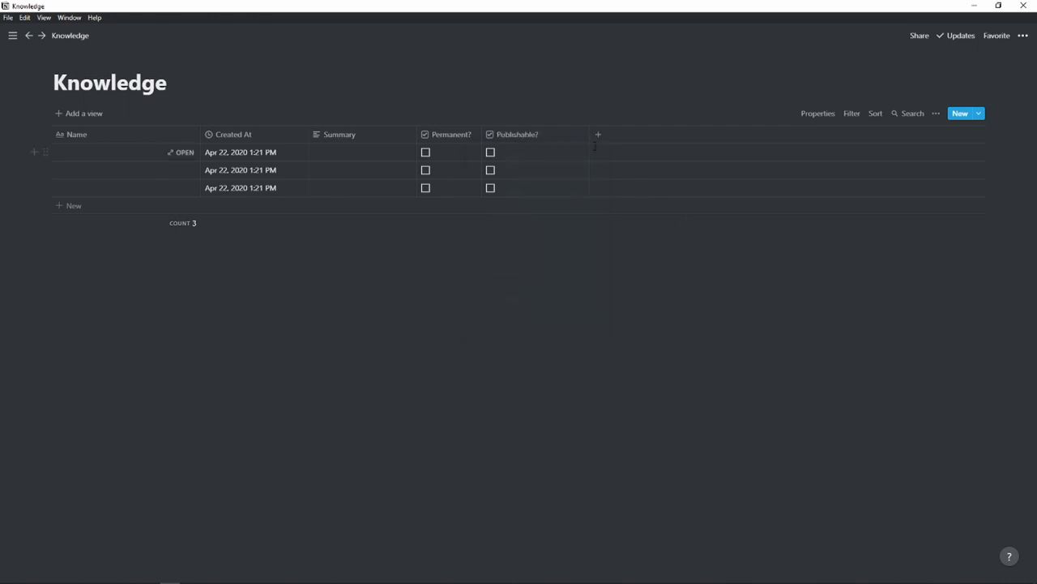
pyautogui.moveTo(522, 253)
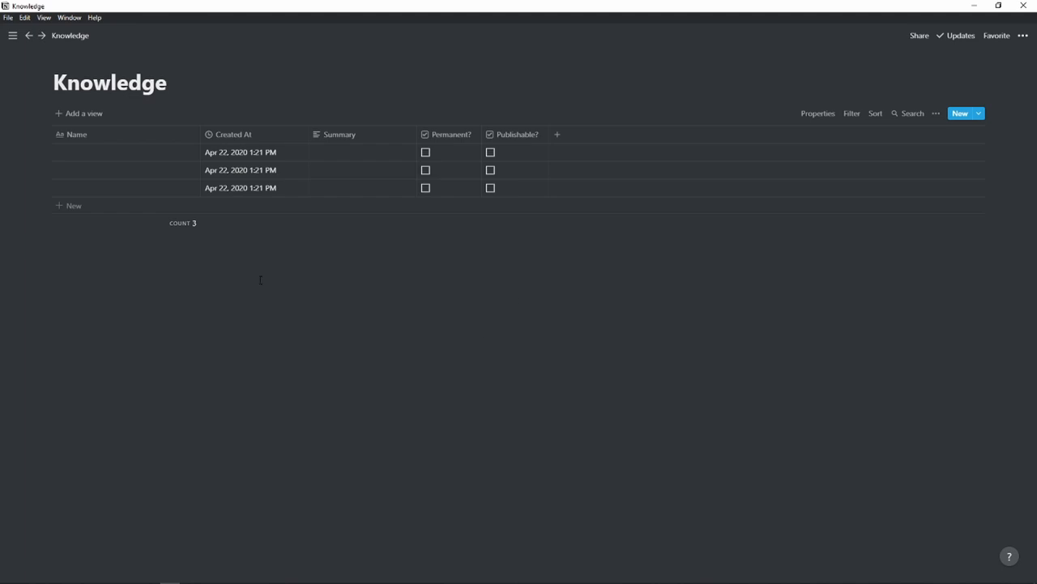
pyautogui.click(11, 37)
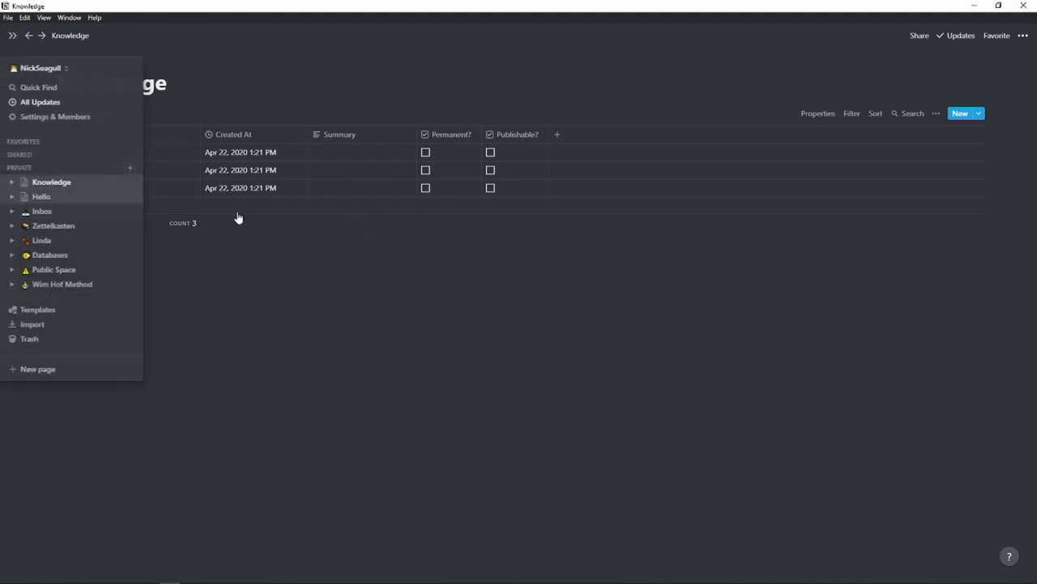
# Delete the three empty sample rows and start a new Untitled database template
pyautogui.click(12, 38)
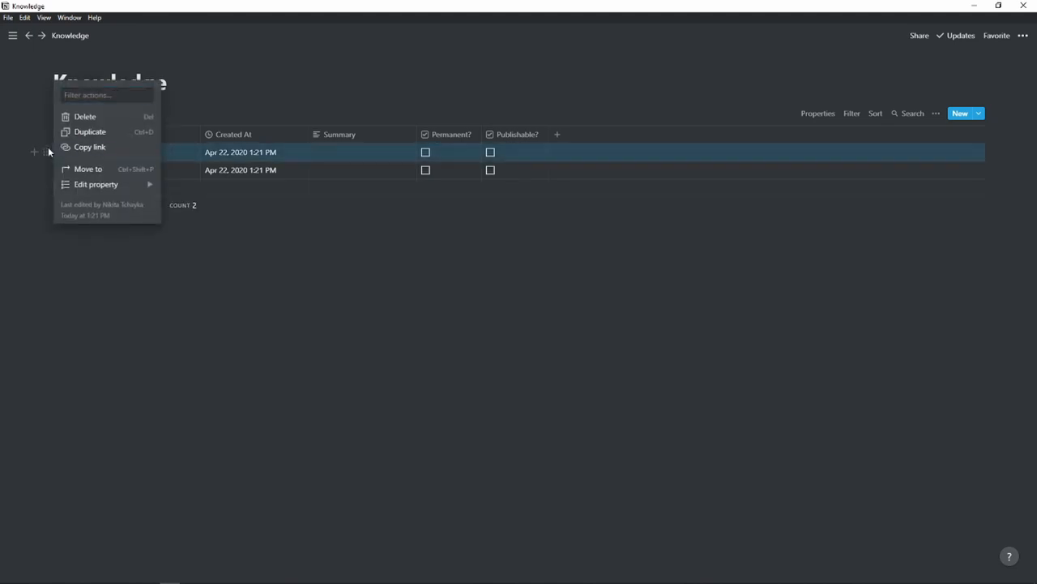
pyautogui.click(84, 116)
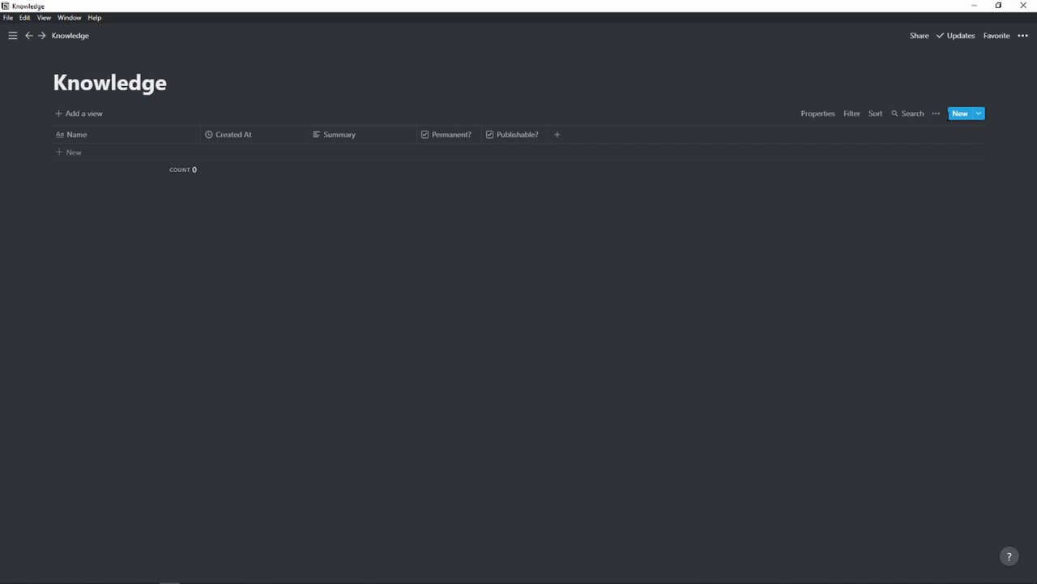
pyautogui.click(981, 113)
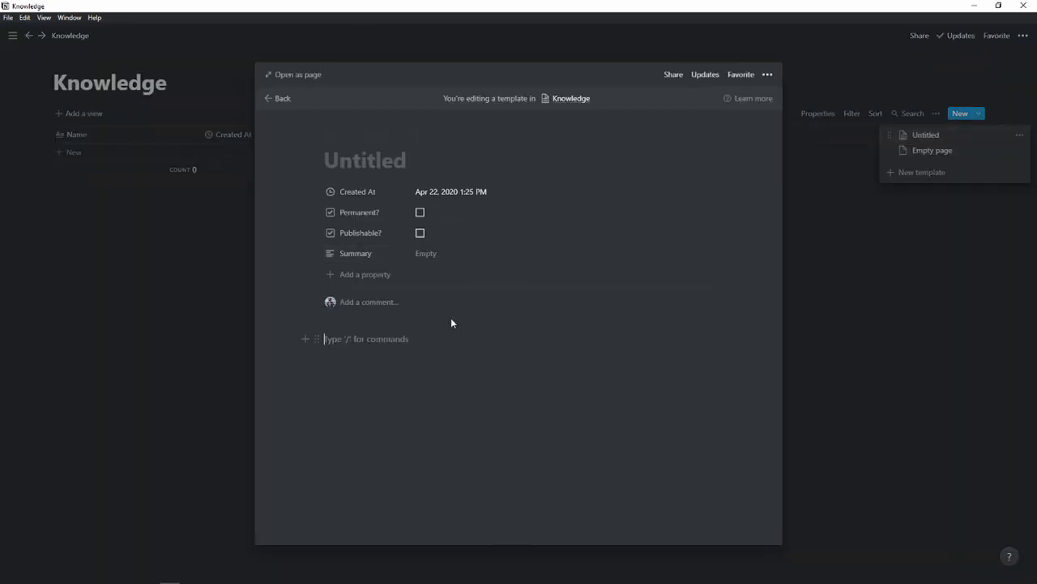
# Build a collapsed Metainformation toggle with Keywords, Author, Relevant notes bullets and 'List' sub-bullets
pyautogui.write('>')
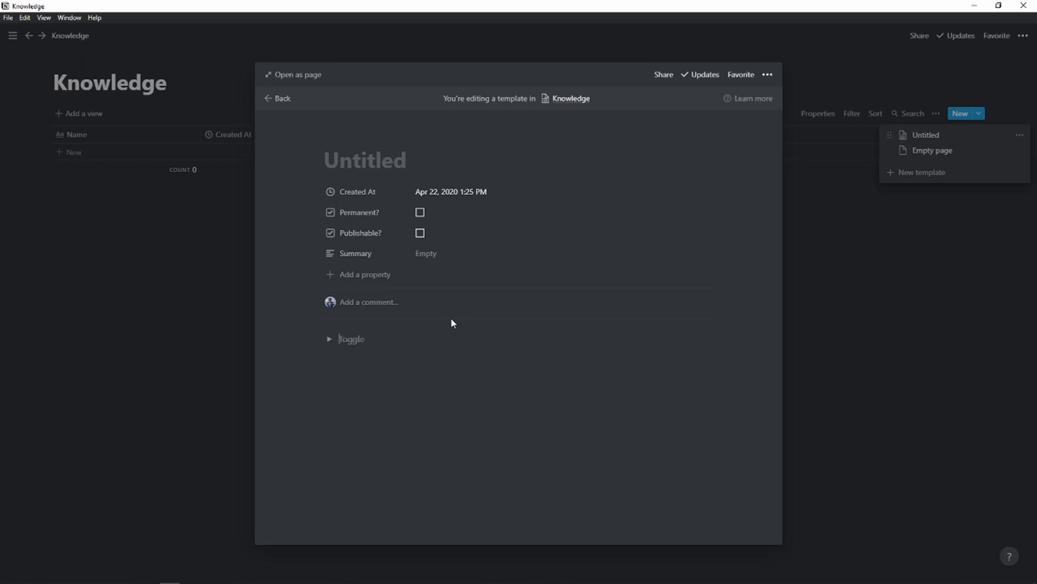
pyautogui.write('Metainfor')
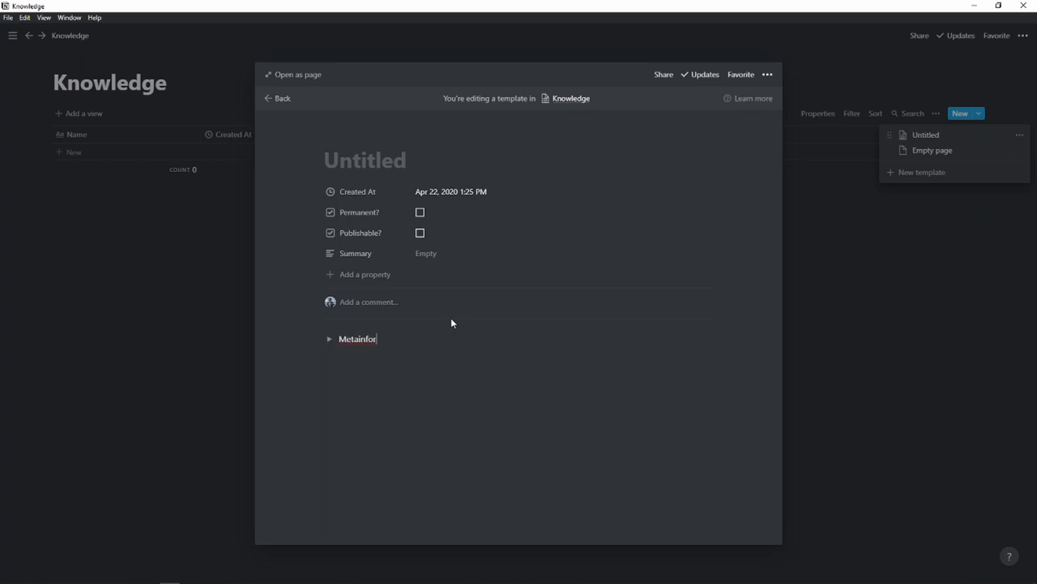
pyautogui.write('mation')
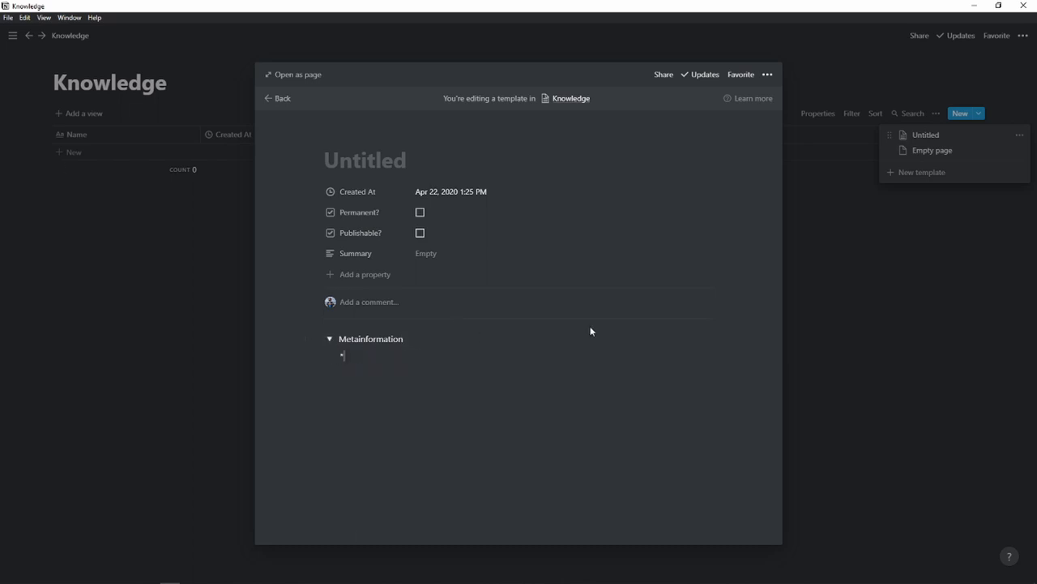
pyautogui.write('Keywords')
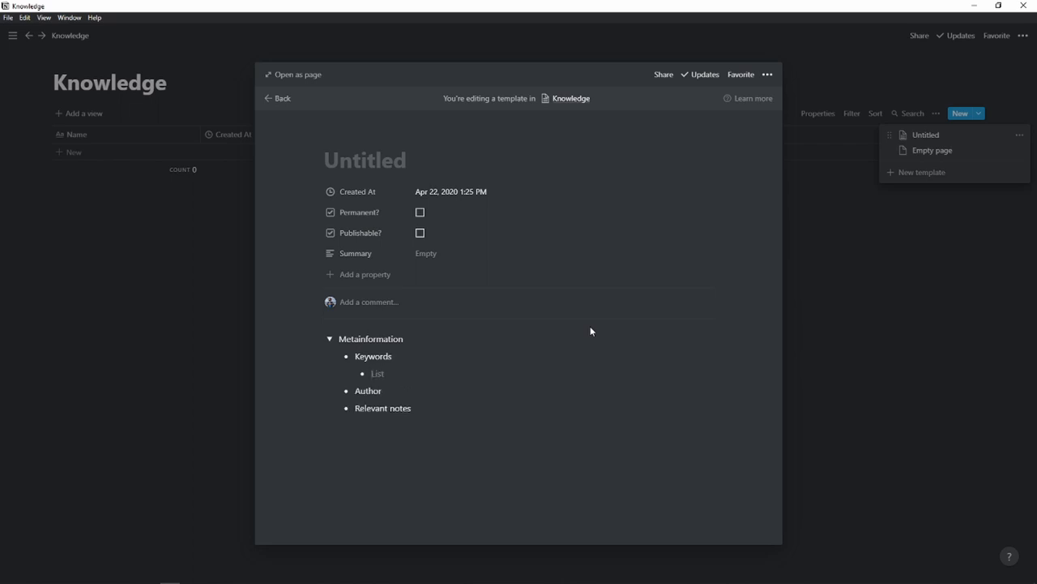
pyautogui.click(368, 390)
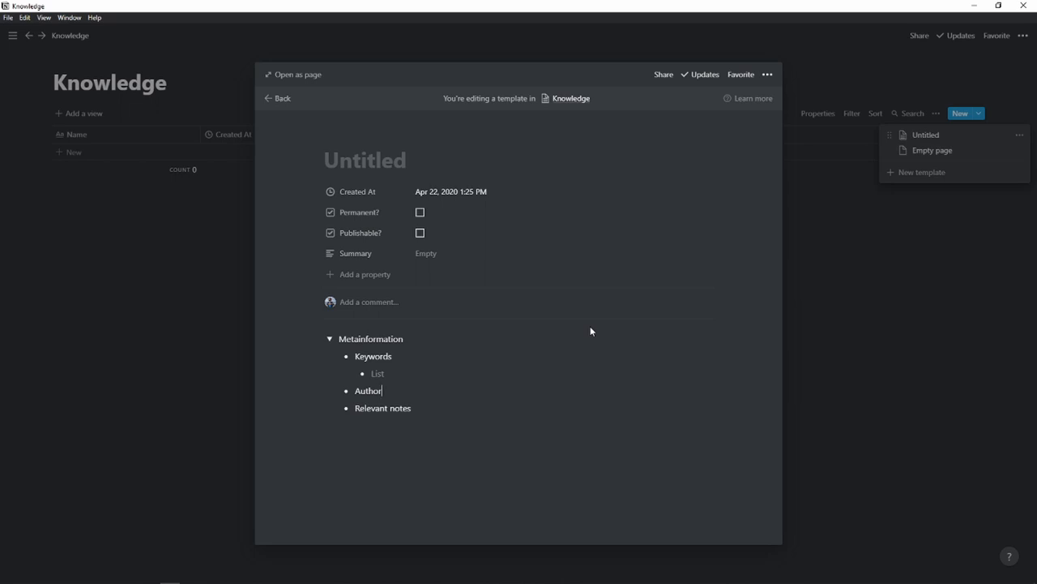
pyautogui.moveTo(388, 374)
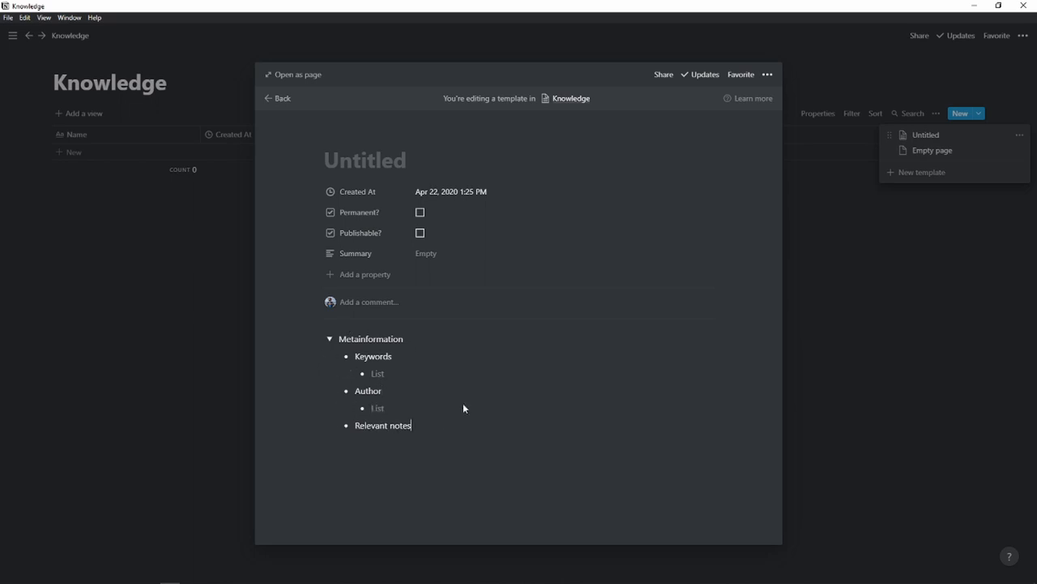
pyautogui.press('Enter')
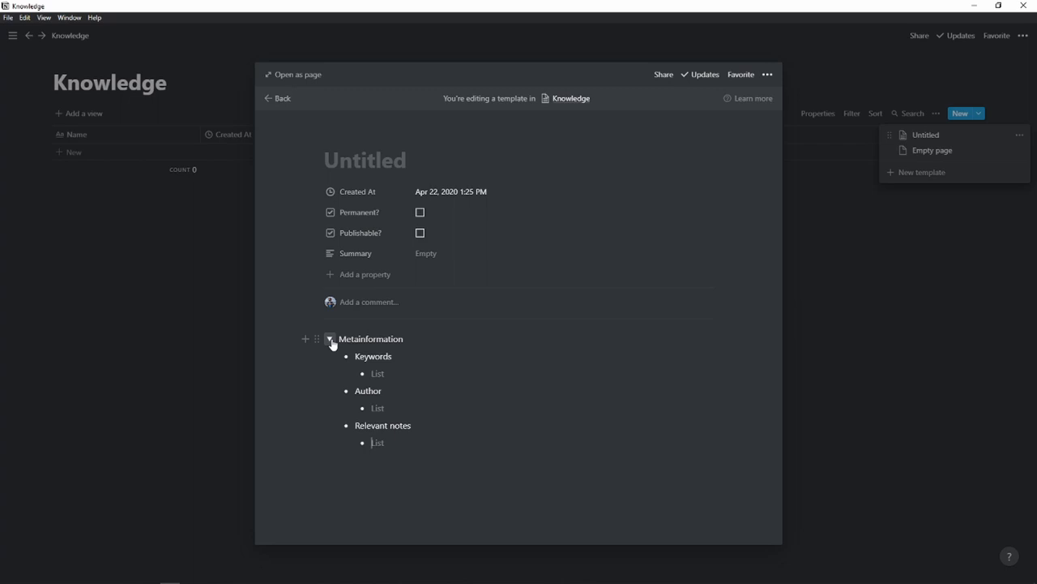
pyautogui.click(330, 338)
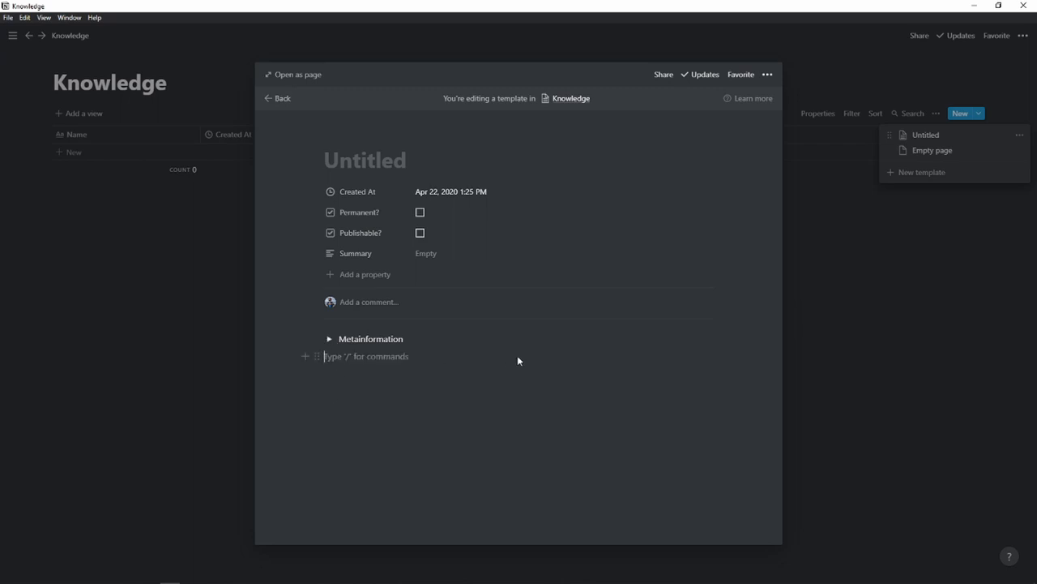
# Add a 'Notes' heading with a 'List' bullet and a 'Backlinks' heading, then close the template
pyautogui.write('Notes')
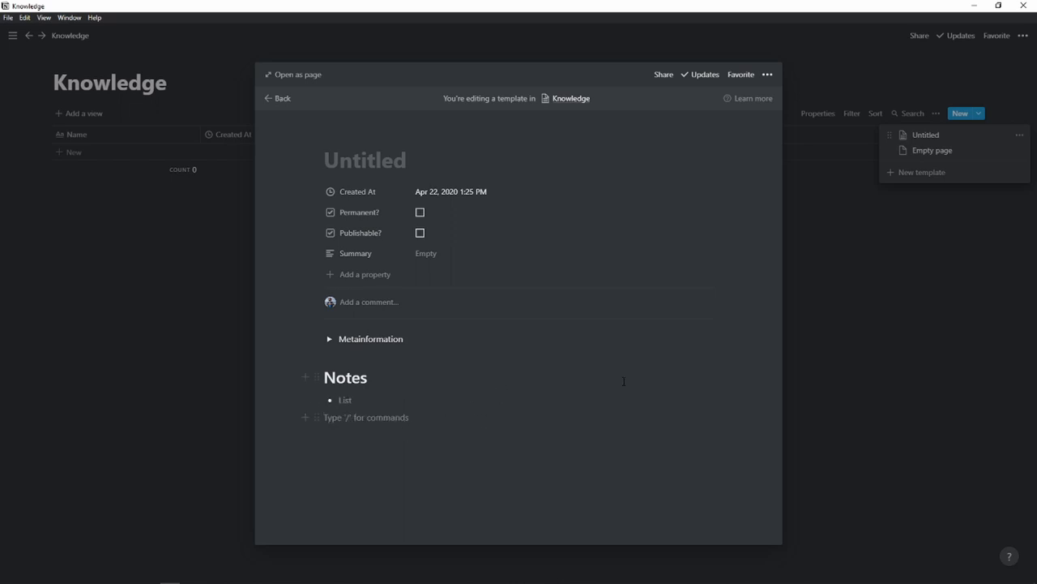
pyautogui.write('Rel')
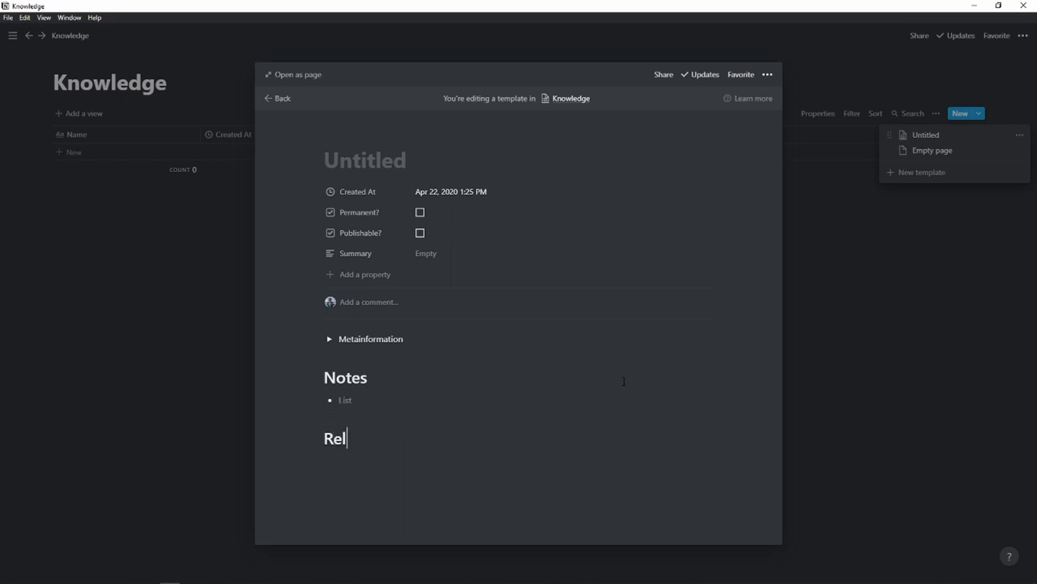
pyautogui.press('Backspace')
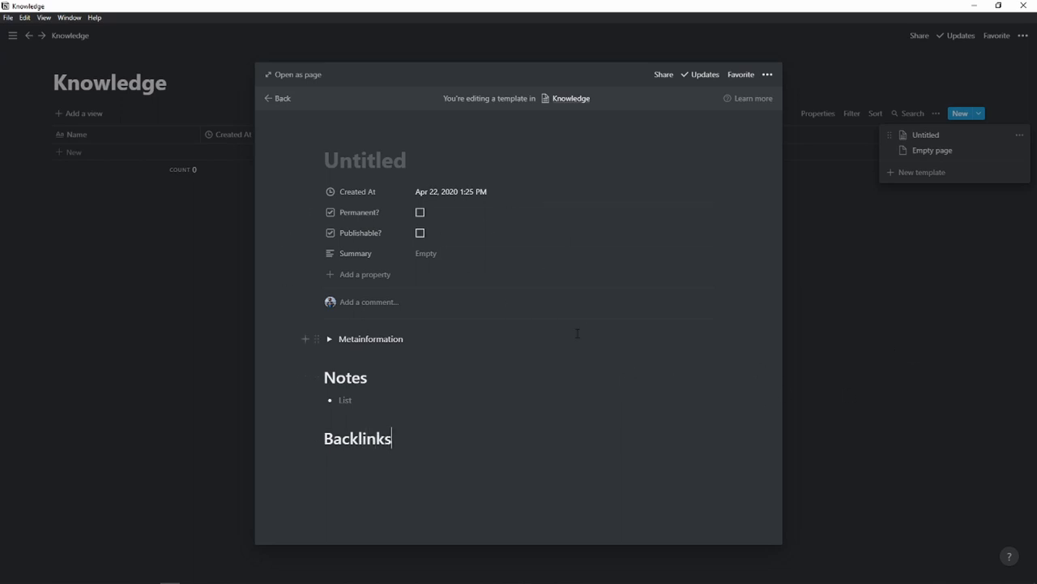
pyautogui.click(278, 98)
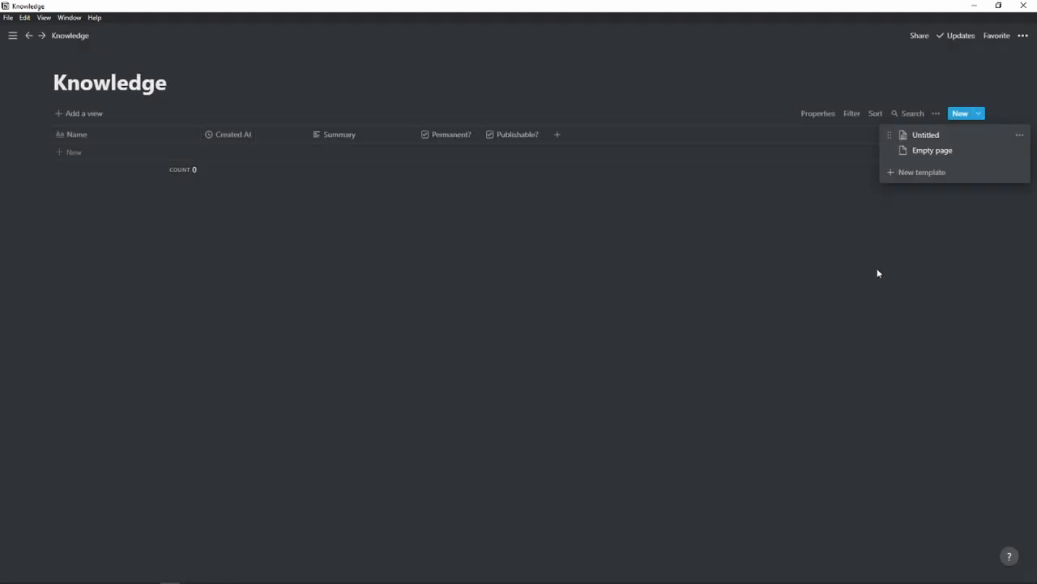
pyautogui.click(391, 431)
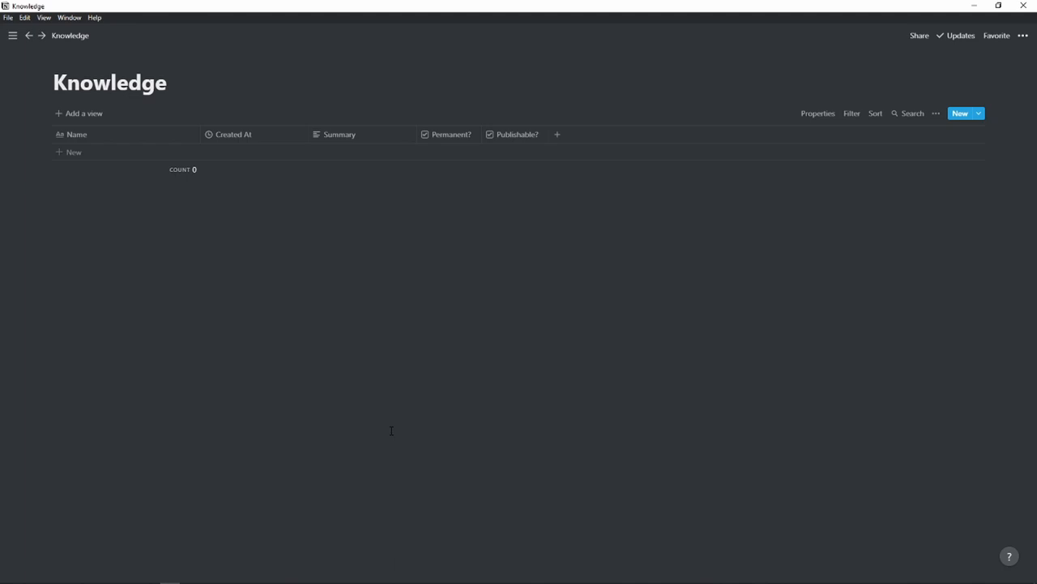
pyautogui.moveTo(448, 288)
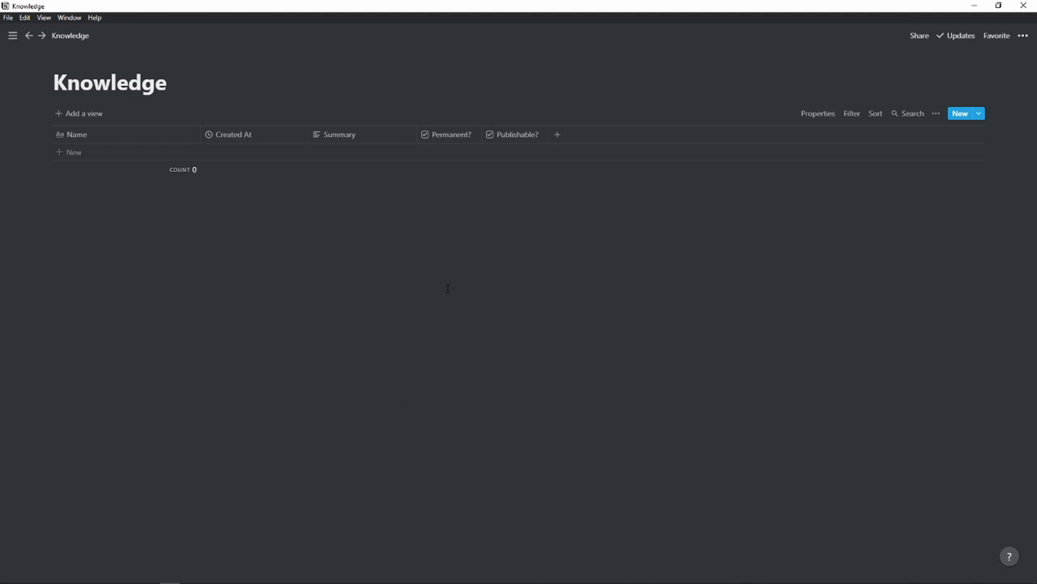
pyautogui.moveTo(535, 381)
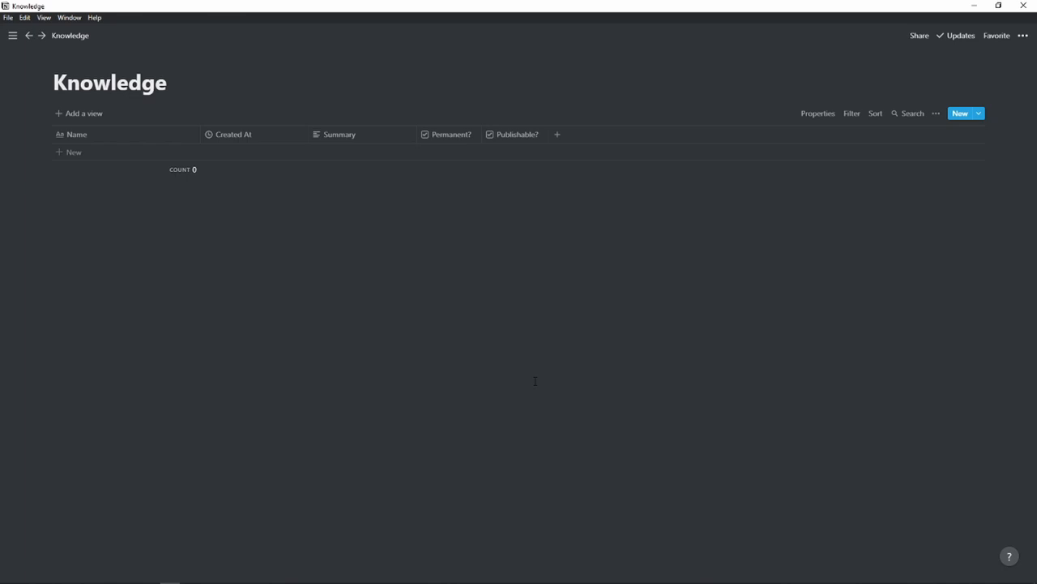
# Start a new Knowledge entry with Ctrl+N, bringing up the template choices
pyautogui.press('Ctrl+n')
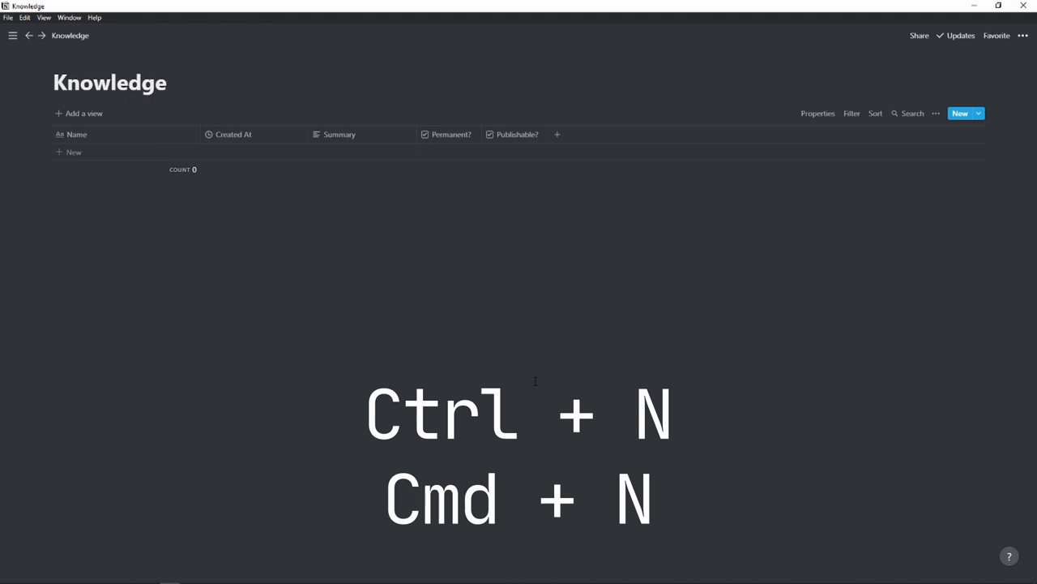
pyautogui.press('Ctrl+n')
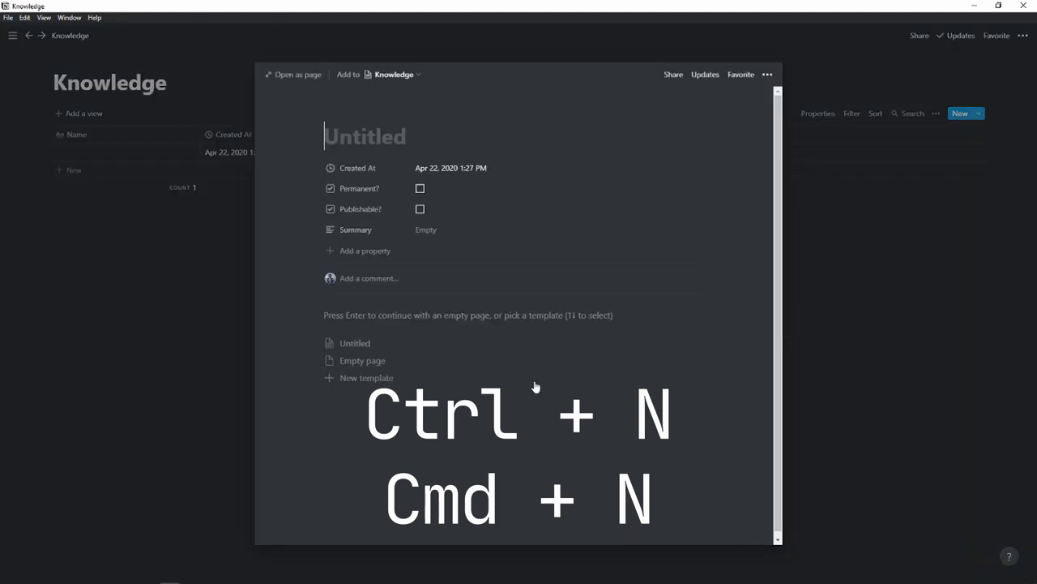
pyautogui.moveTo(377, 80)
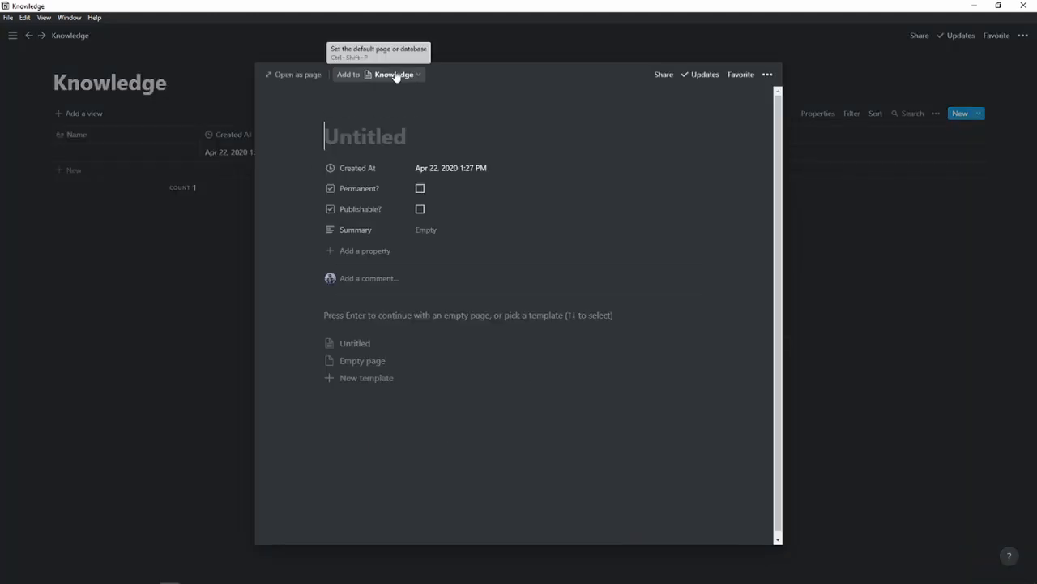
pyautogui.moveTo(368, 76)
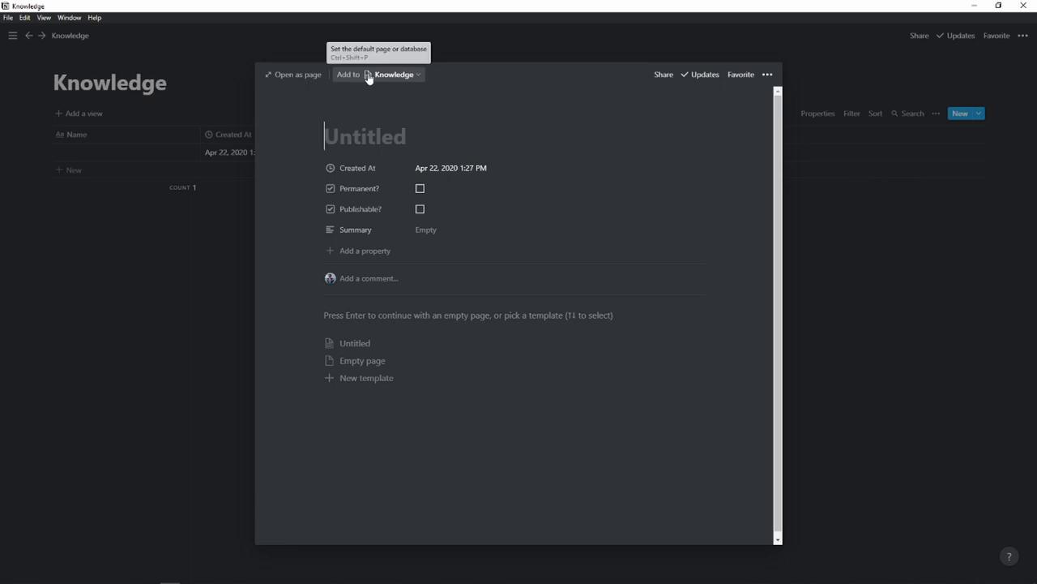
pyautogui.moveTo(364, 94)
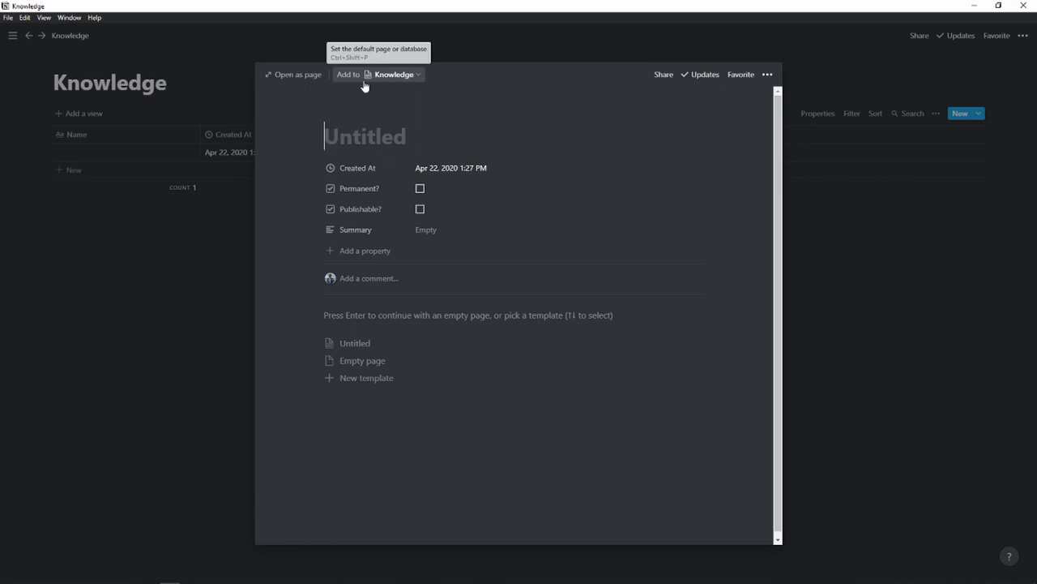
pyautogui.moveTo(443, 366)
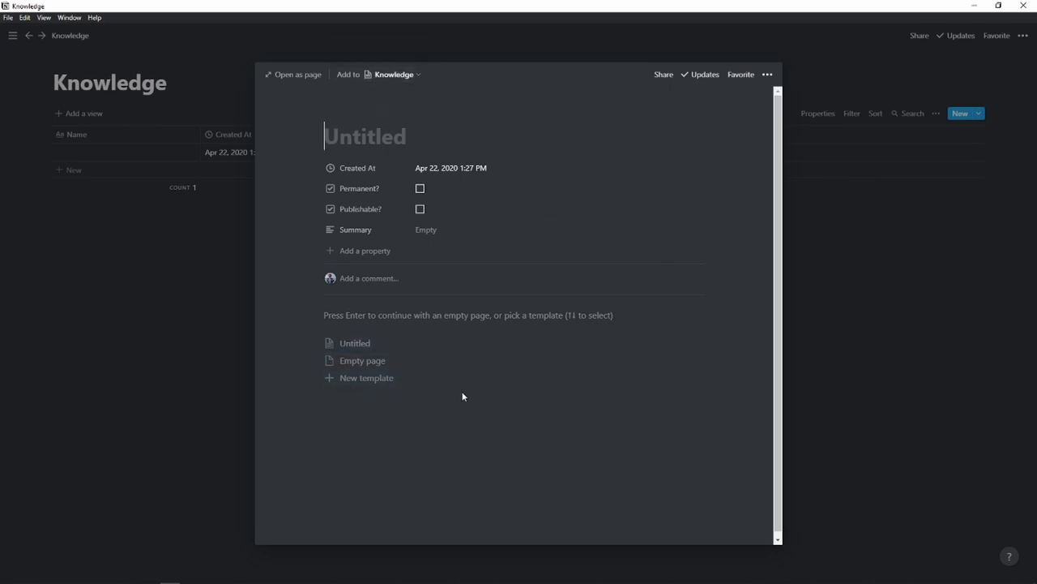
pyautogui.moveTo(348, 343)
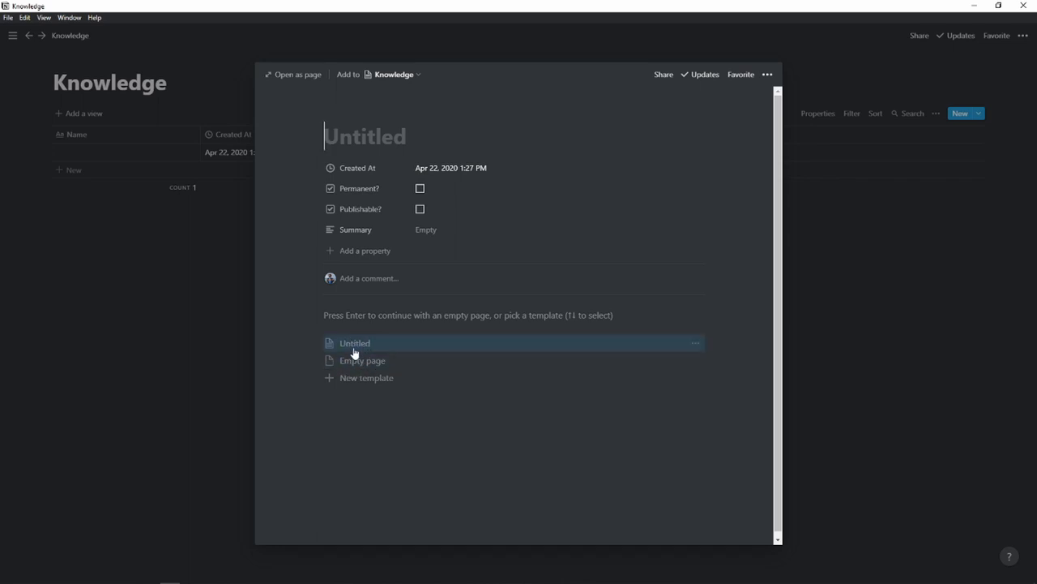
pyautogui.moveTo(241, 332)
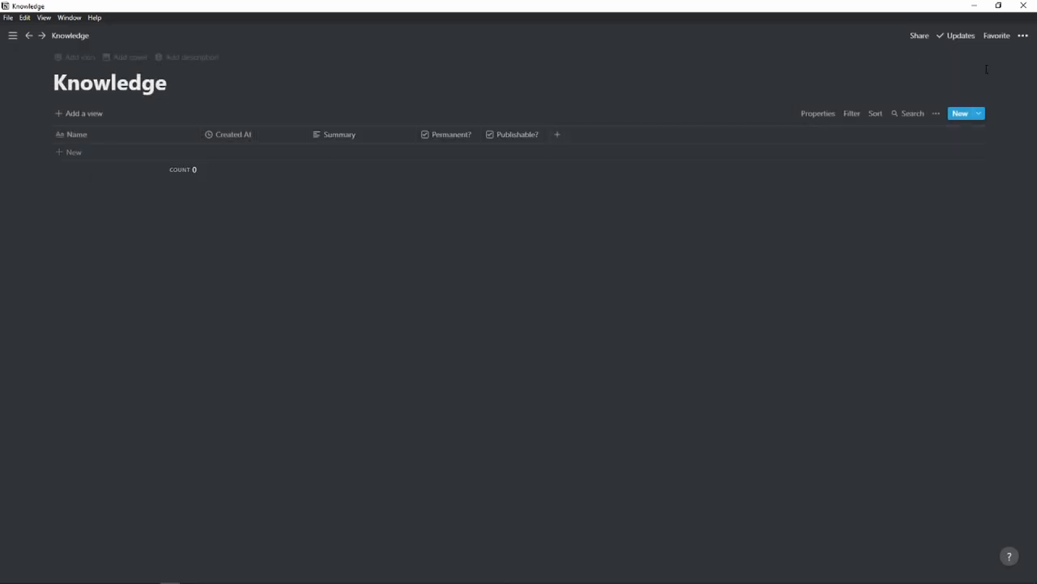
# Start a fresh Knowledge entry from New, where the template is offered as 'New Zettel'
pyautogui.click(959, 112)
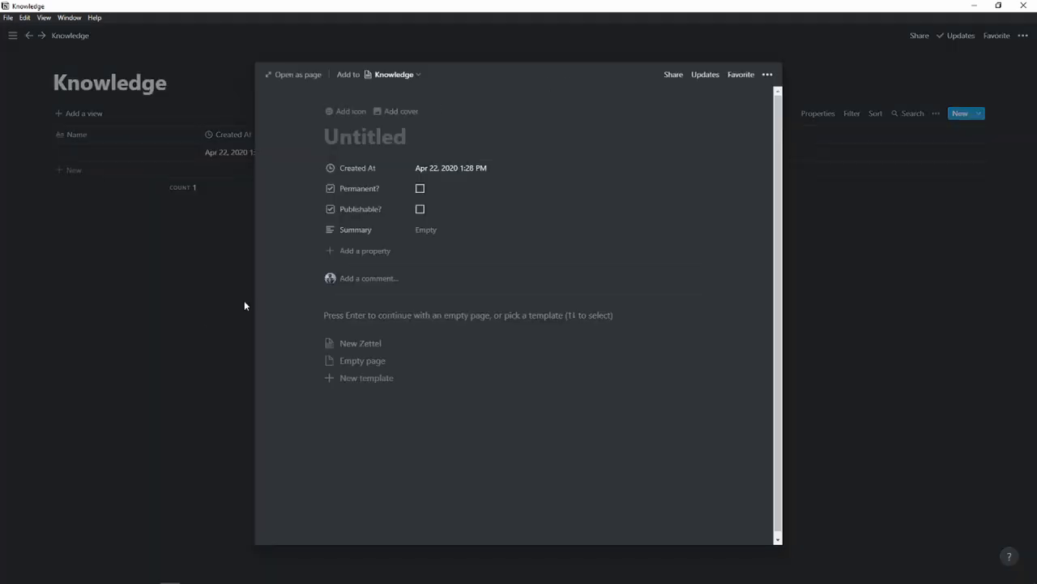
# Fill the new Knowledge entry with the New Zettel template
pyautogui.click(358, 343)
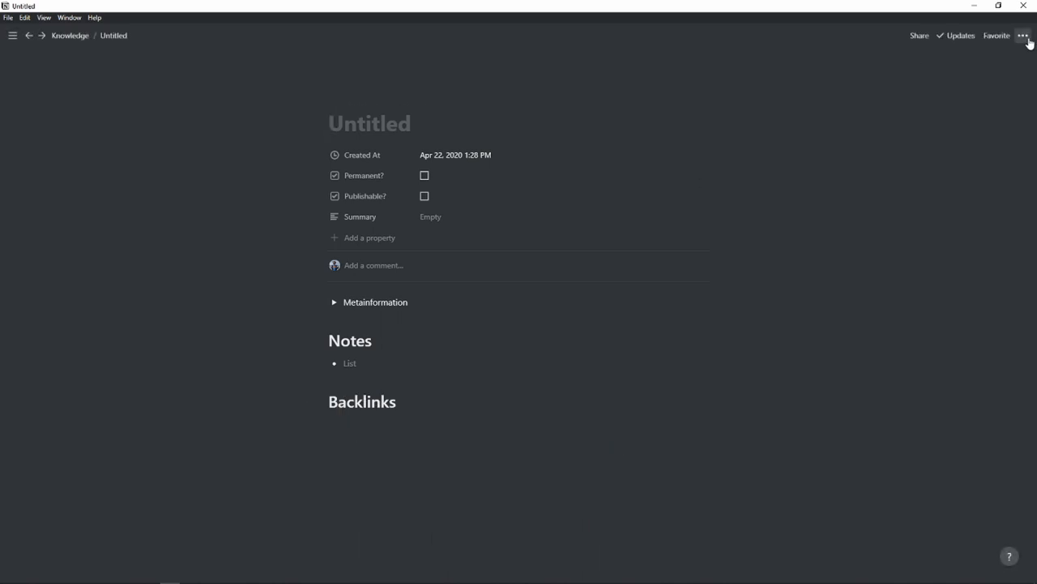
# Turn off full width and title the note 'Shapes of Kenwood Speakers'
pyautogui.click(1024, 36)
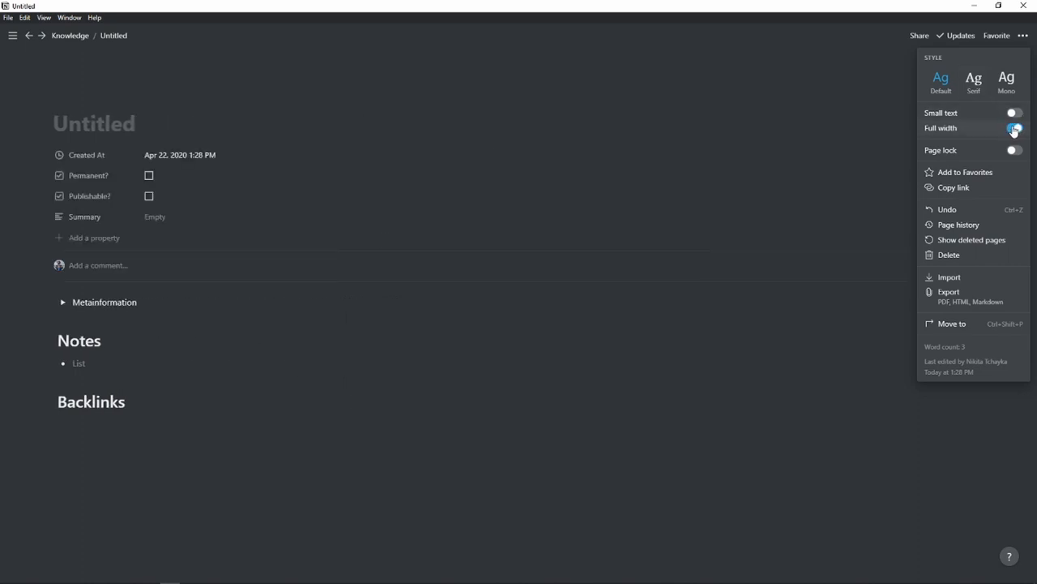
pyautogui.click(1014, 127)
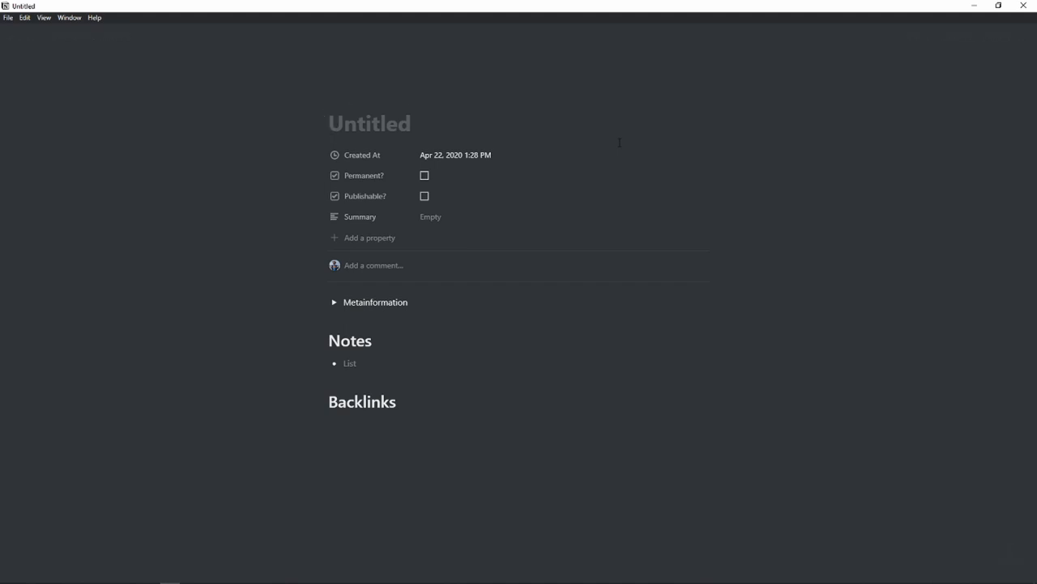
pyautogui.write('Shapes of K')
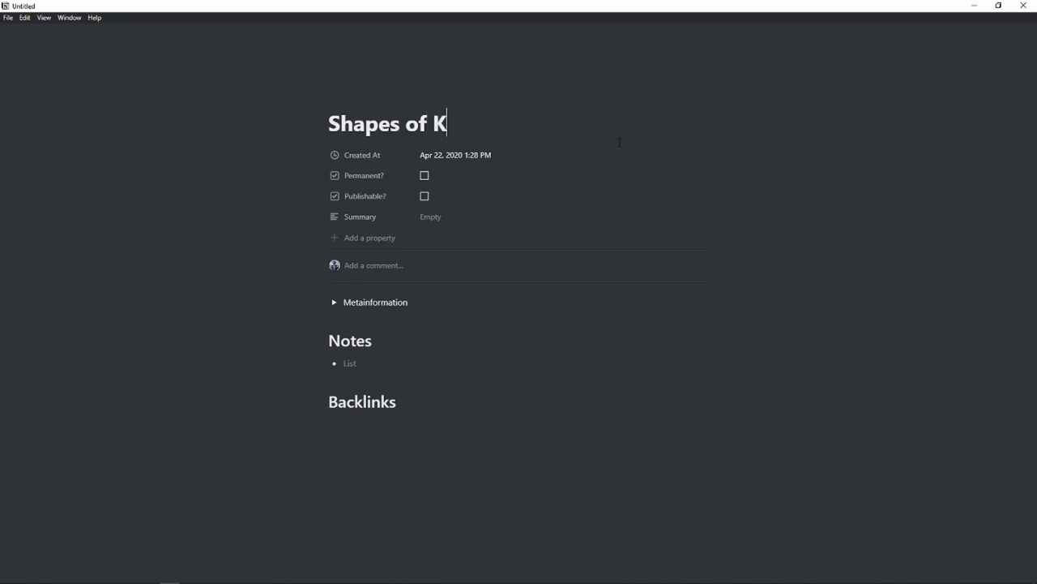
pyautogui.write('enwood')
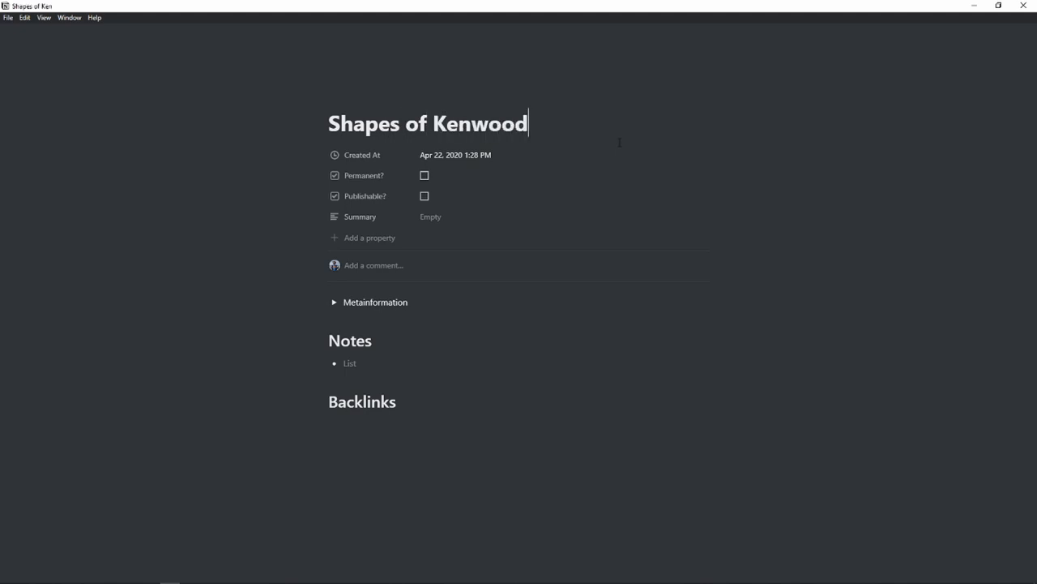
pyautogui.write('Spekar')
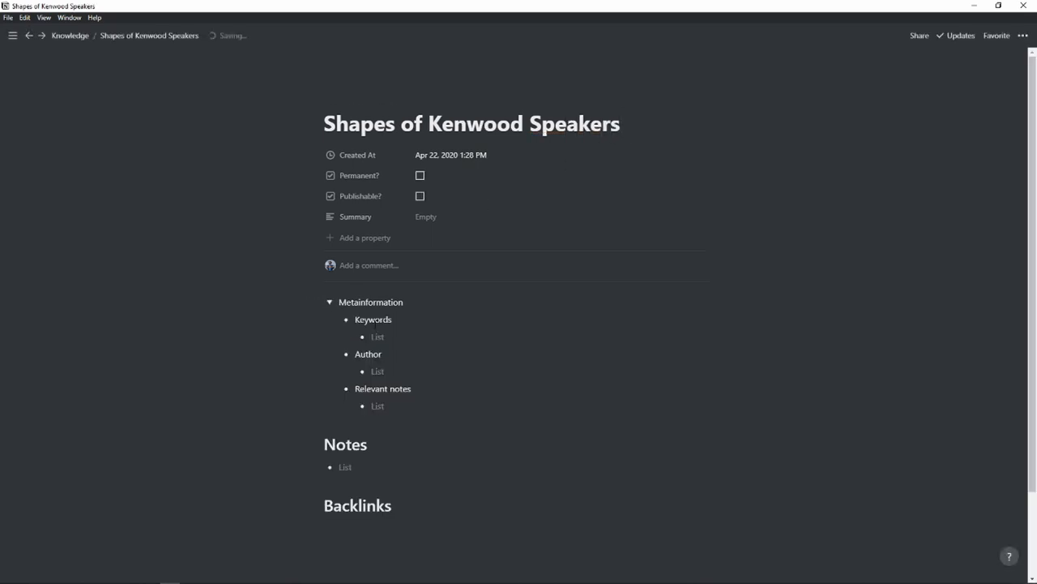
# Add keywords 'How to install' and 'Kenwood speakers shape' and author 'Random Box', then select the author
pyautogui.write('H')
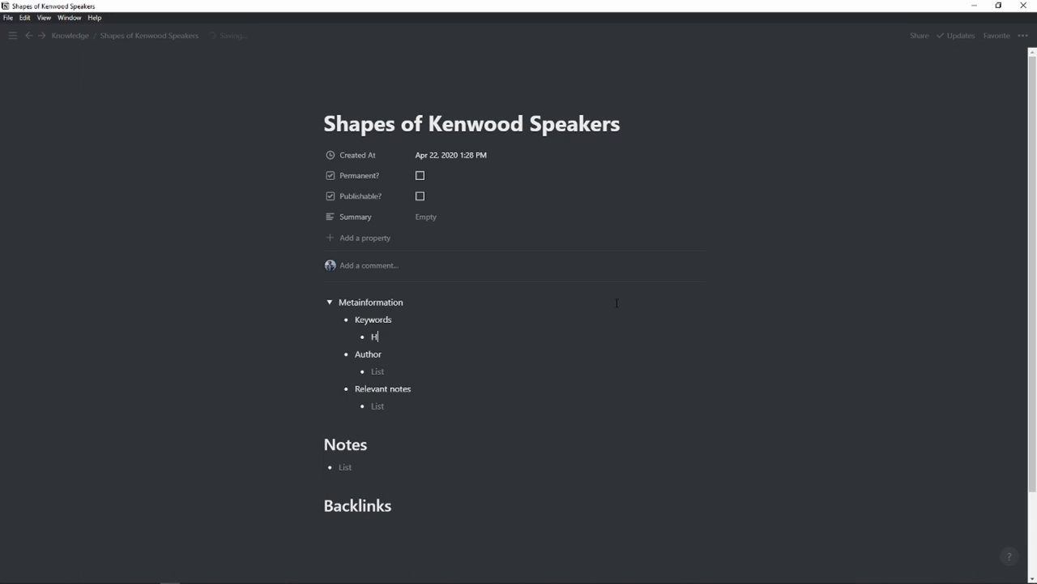
pyautogui.write('ow to install speakers')
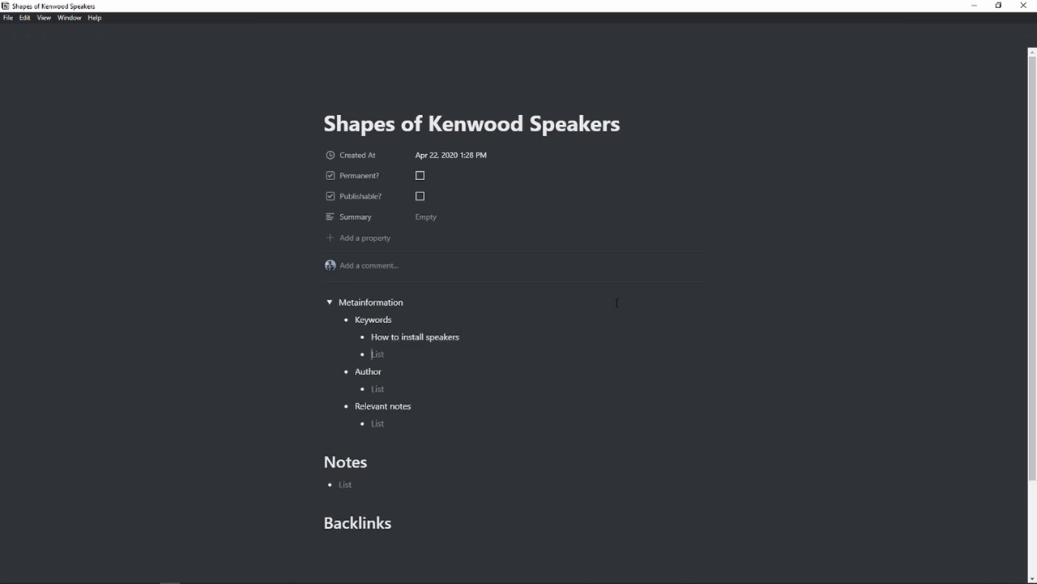
pyautogui.write('Kenwo')
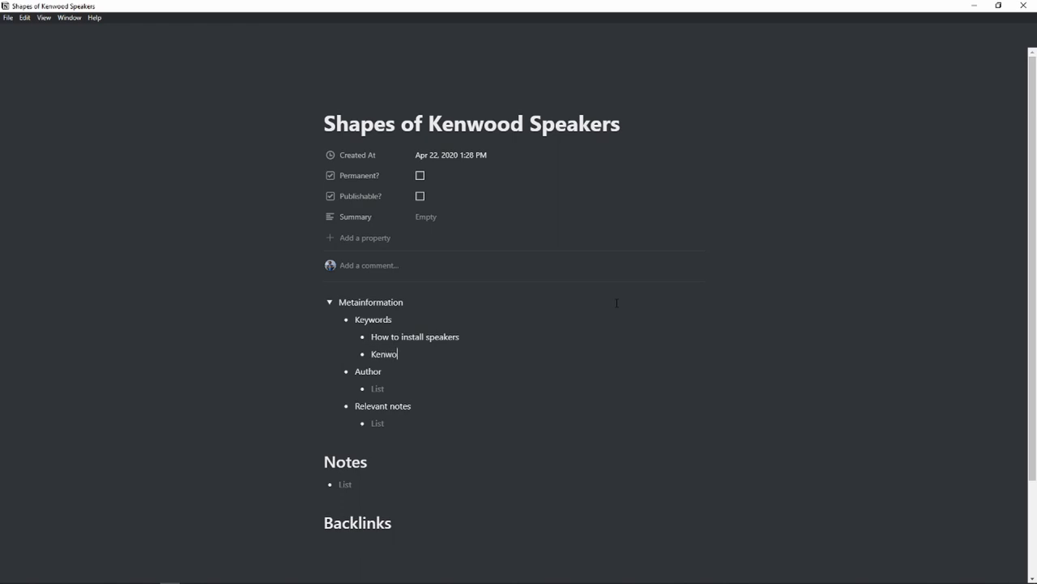
pyautogui.write('od speakers shape')
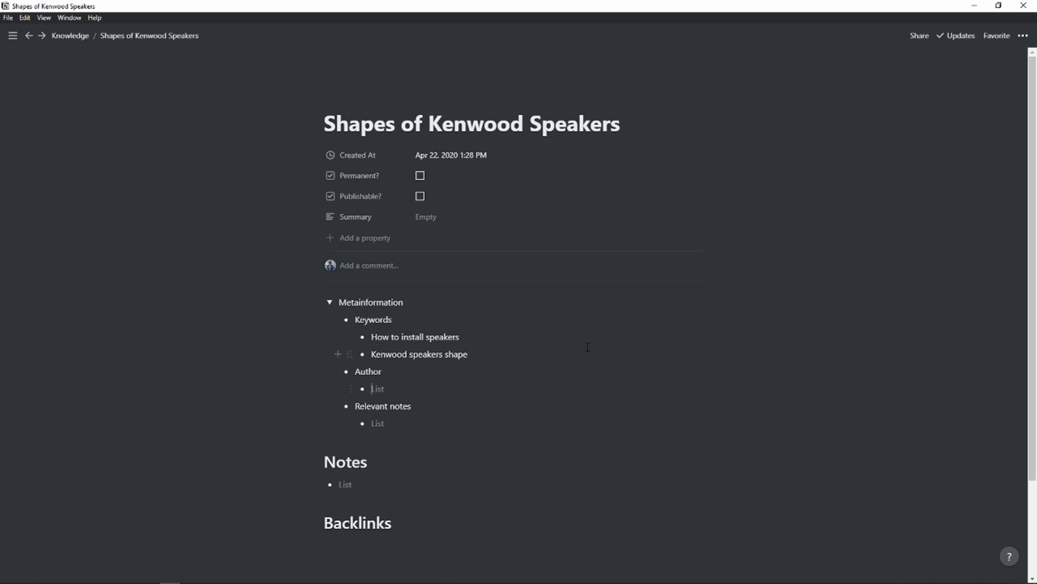
pyautogui.write('Random Box')
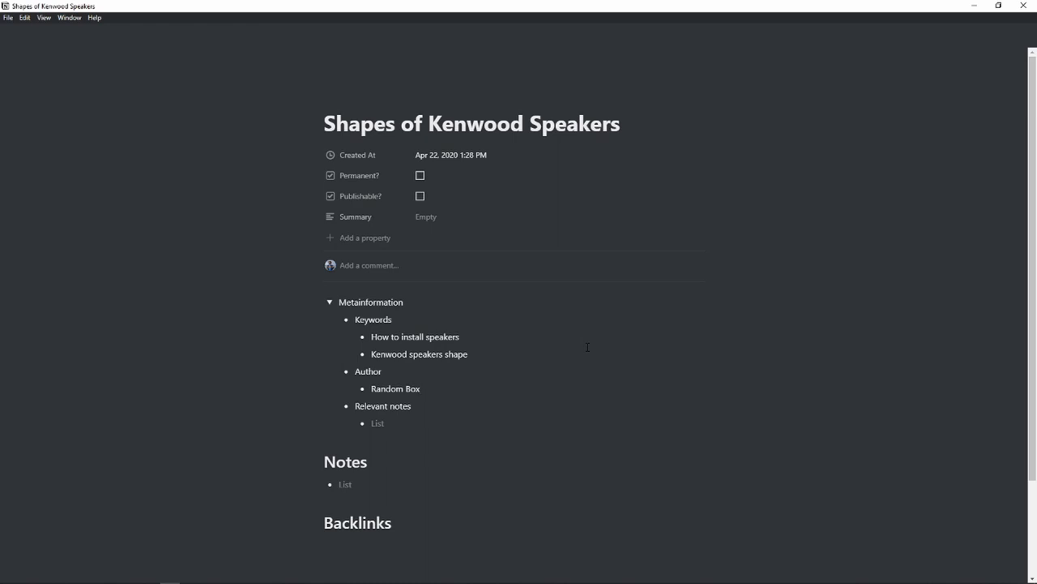
pyautogui.doubleClick(395, 388)
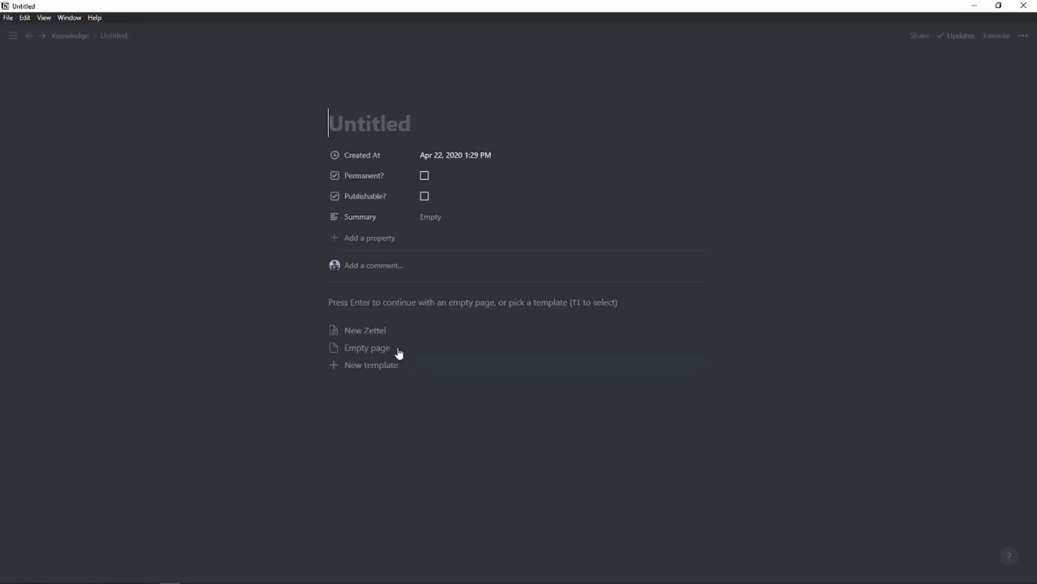
# Apply the New Zettel template to a new entry and title it 'Random Box'
pyautogui.click(370, 365)
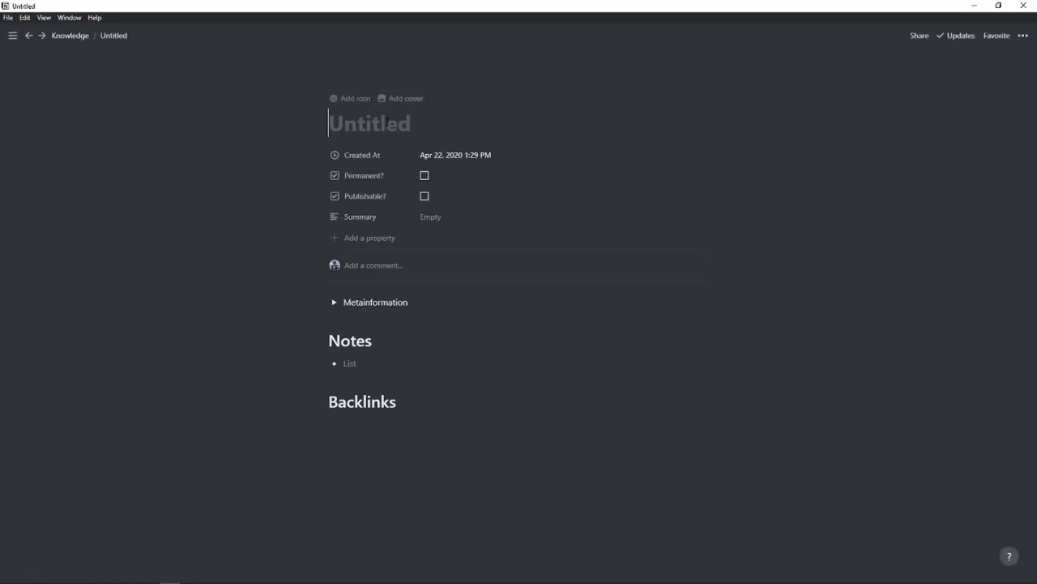
pyautogui.write('Random Box')
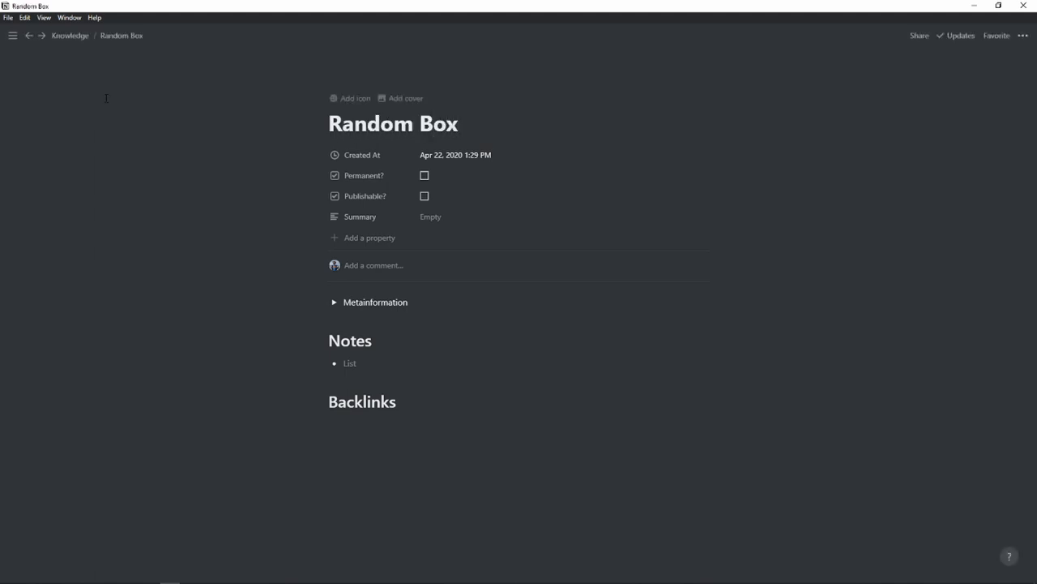
pyautogui.moveTo(30, 37)
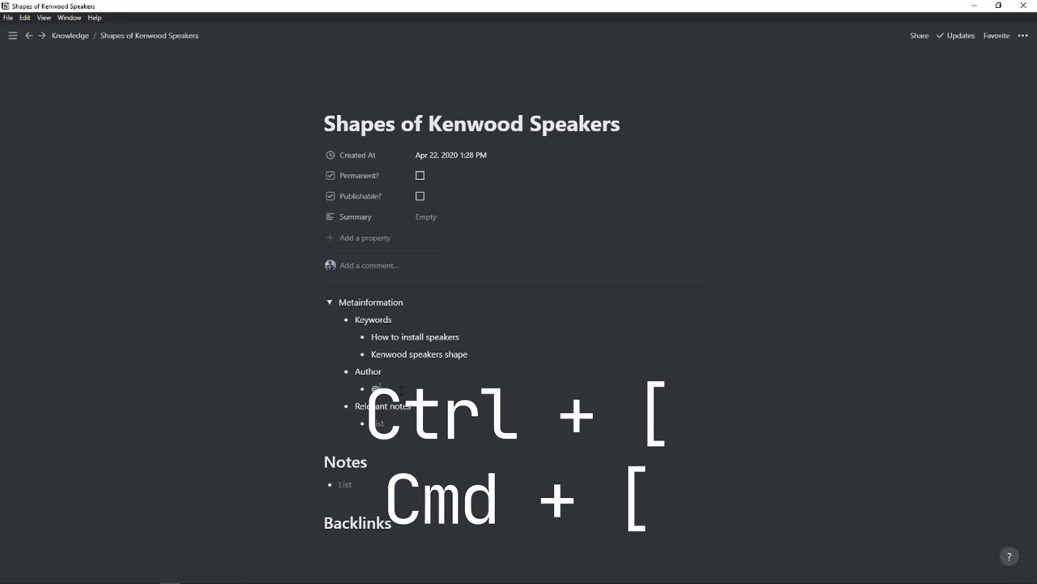
pyautogui.write('@')
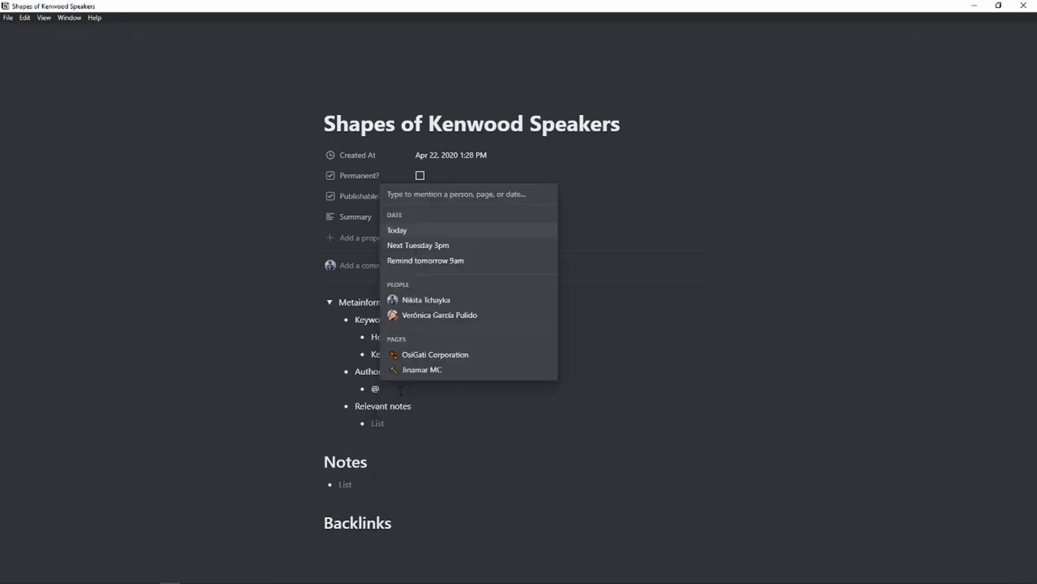
pyautogui.write('rando')
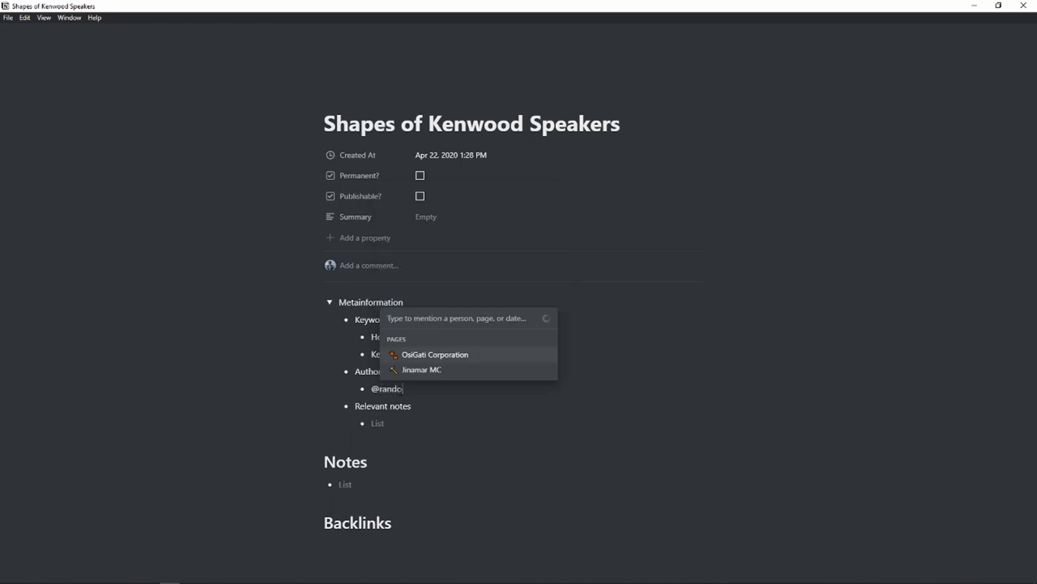
pyautogui.write('random')
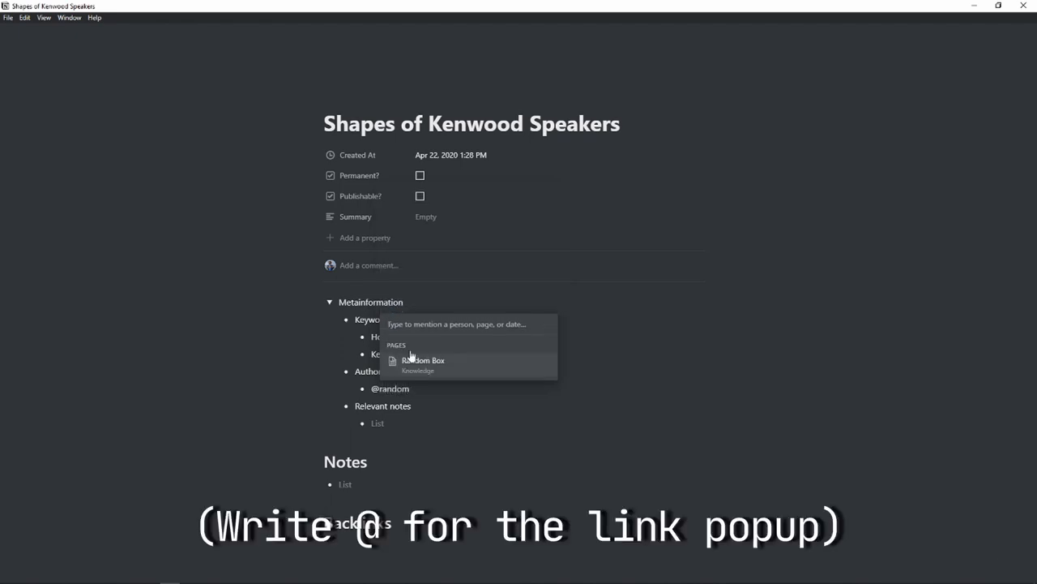
pyautogui.click(425, 361)
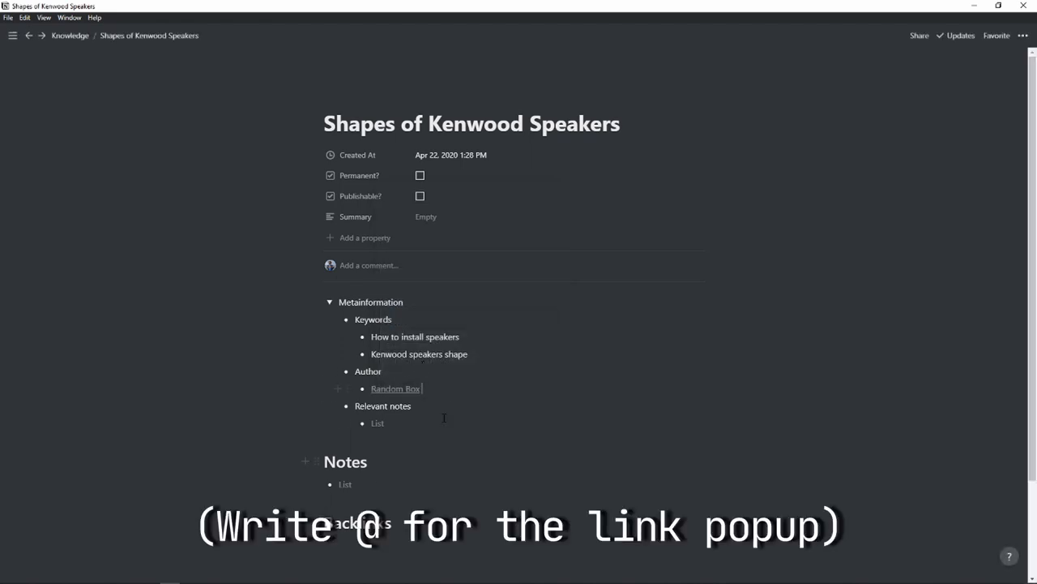
pyautogui.moveTo(455, 405)
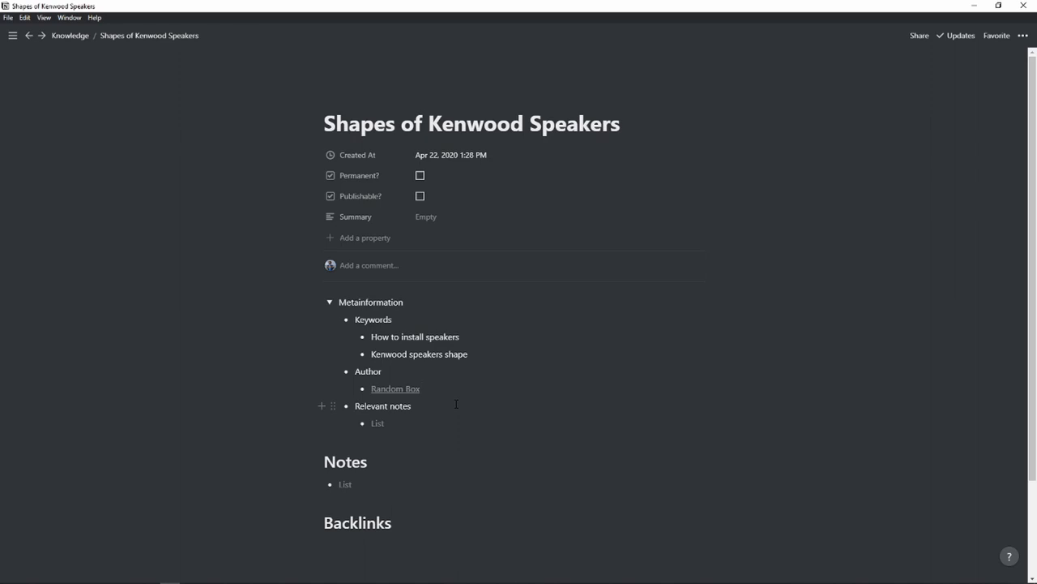
# Copy the note's link and reopen Shapes of Kenwood Speakers from the Knowledge database
pyautogui.press('Ctrl+L')
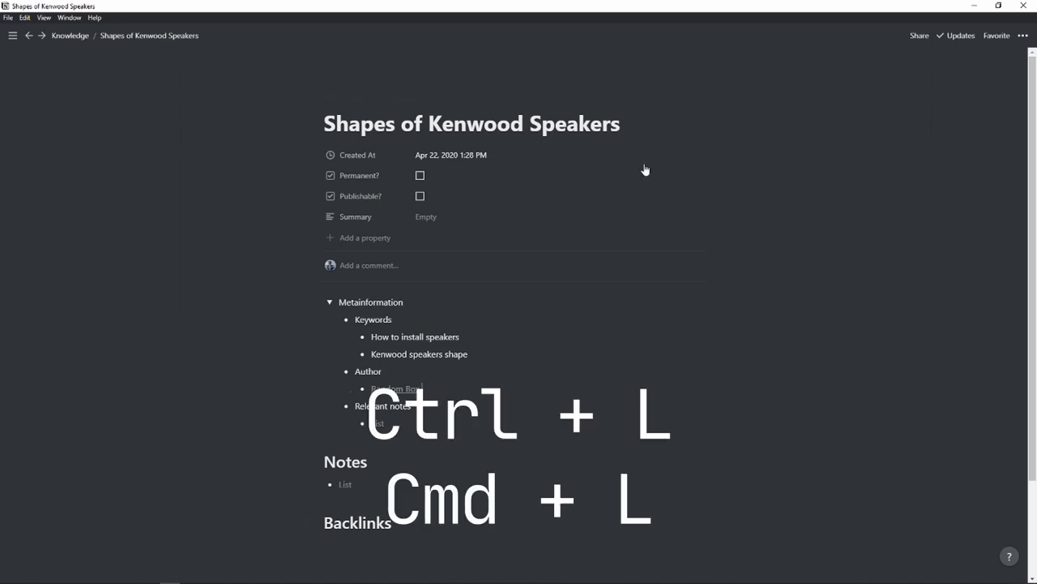
pyautogui.press('Ctrl+L')
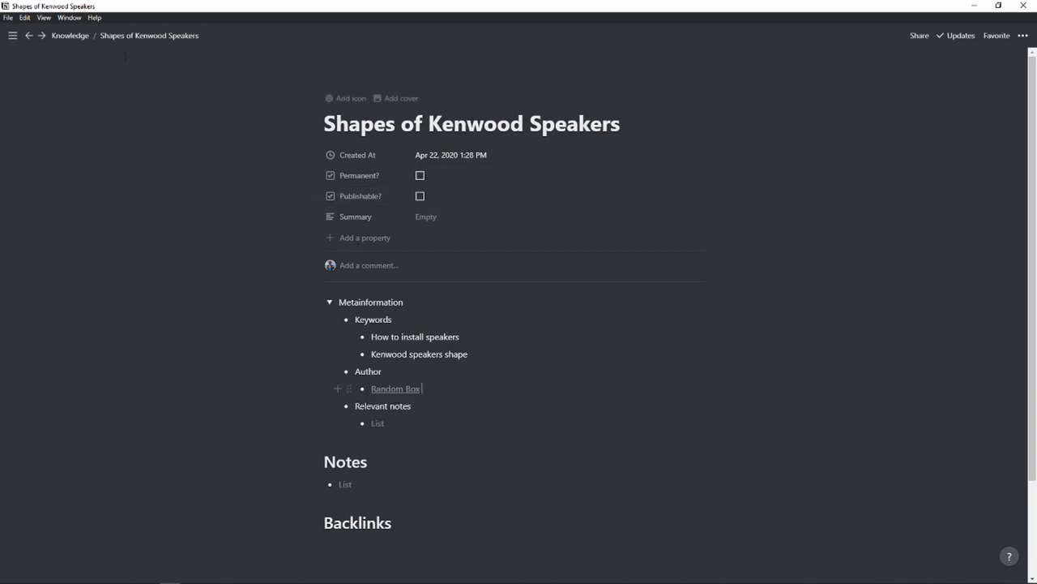
pyautogui.click(72, 36)
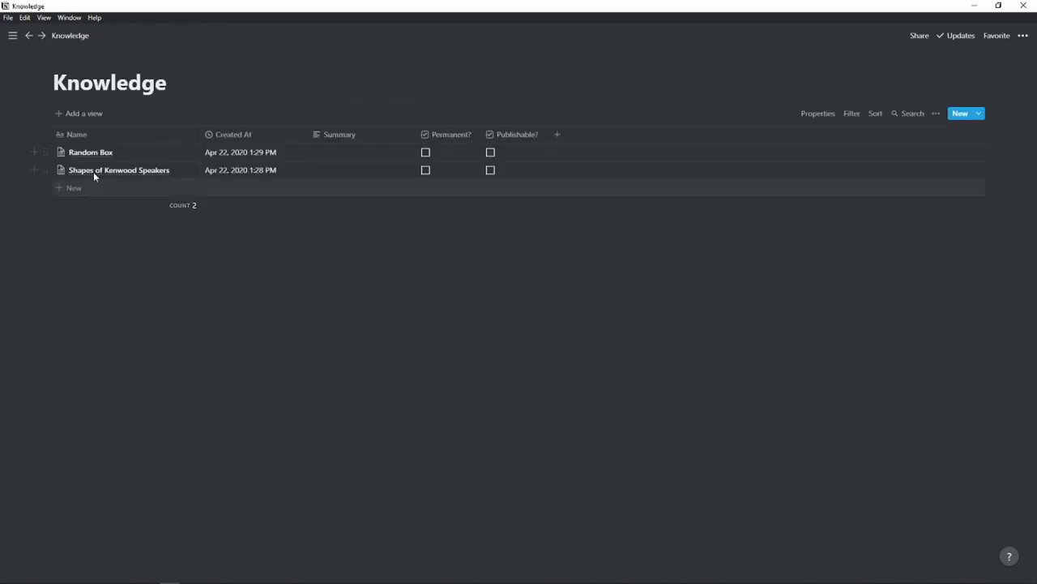
pyautogui.click(118, 170)
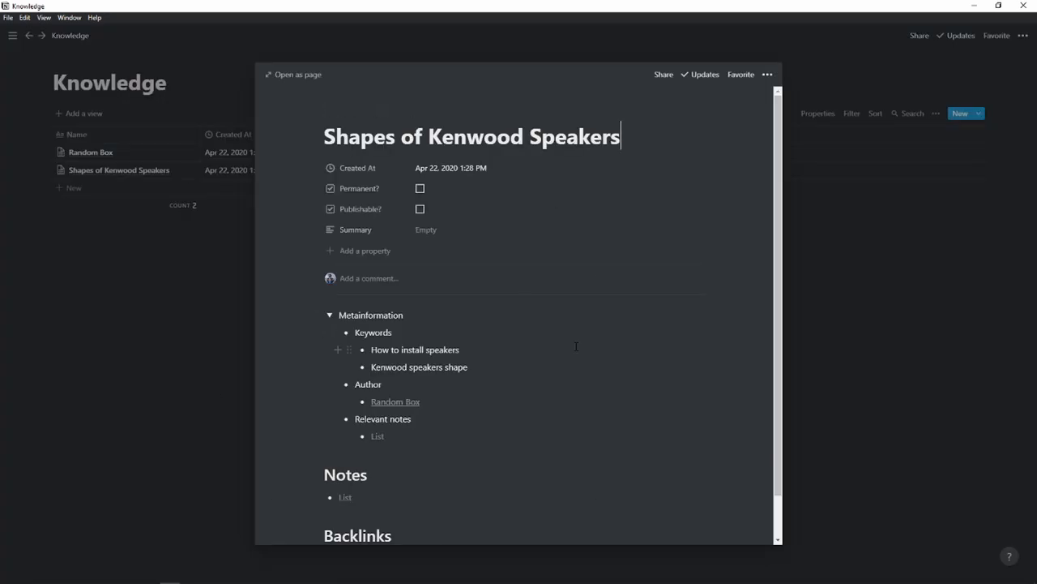
pyautogui.click(301, 74)
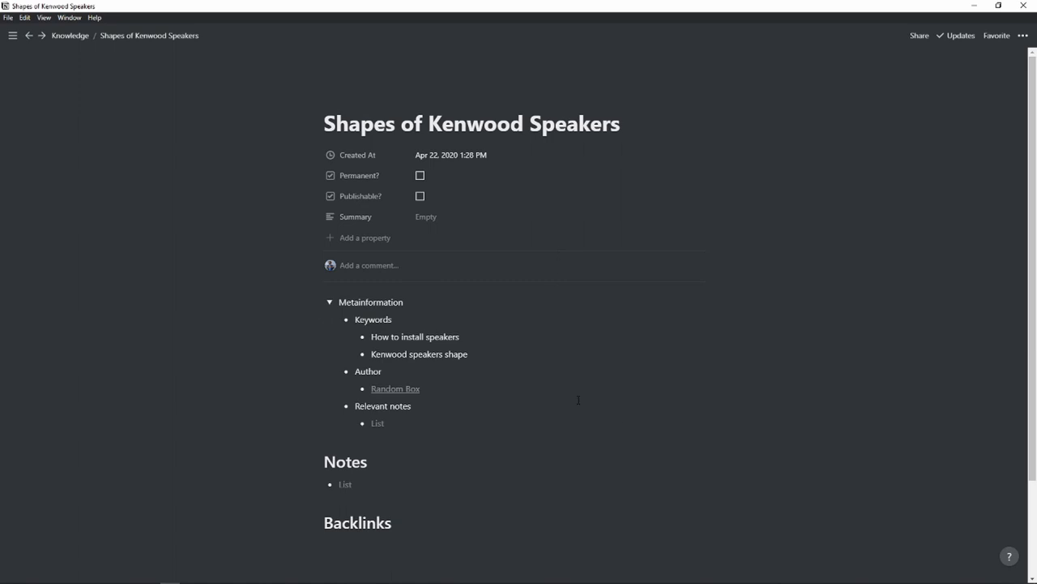
pyautogui.moveTo(457, 437)
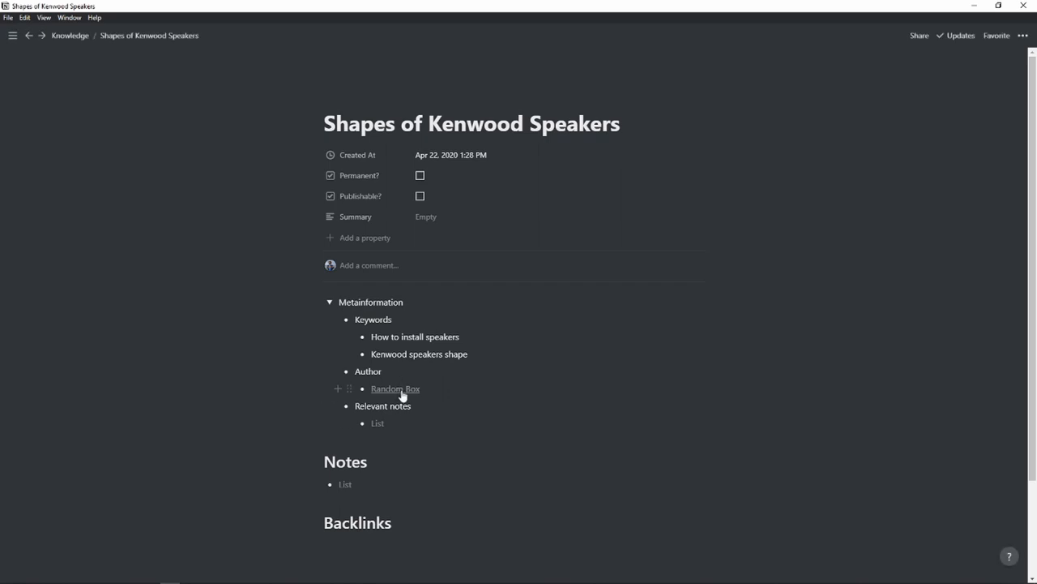
pyautogui.moveTo(383, 397)
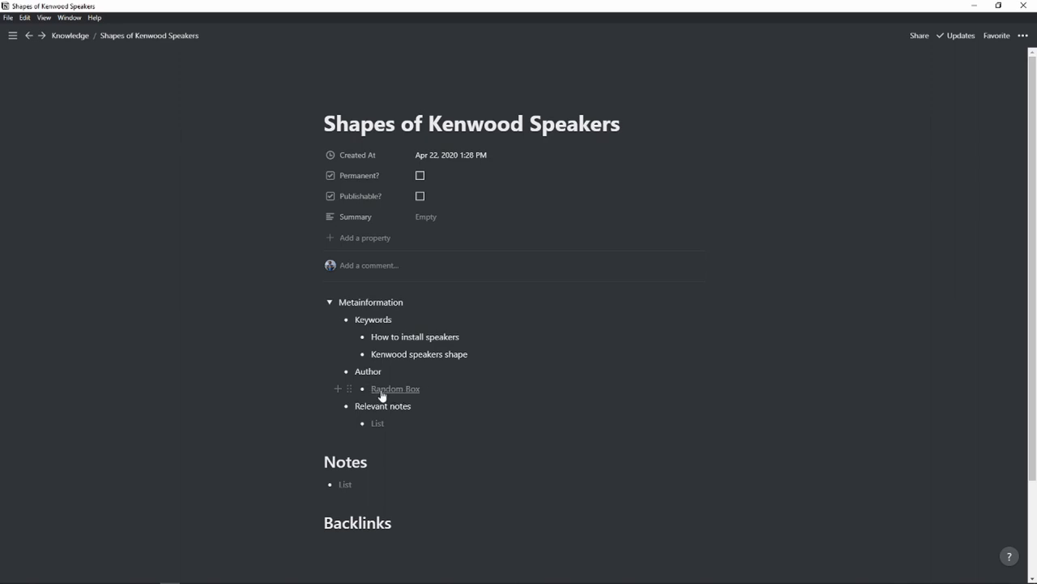
# Turn Random Box's pasted URL into a page link, then test navigating between both notes
pyautogui.click(396, 388)
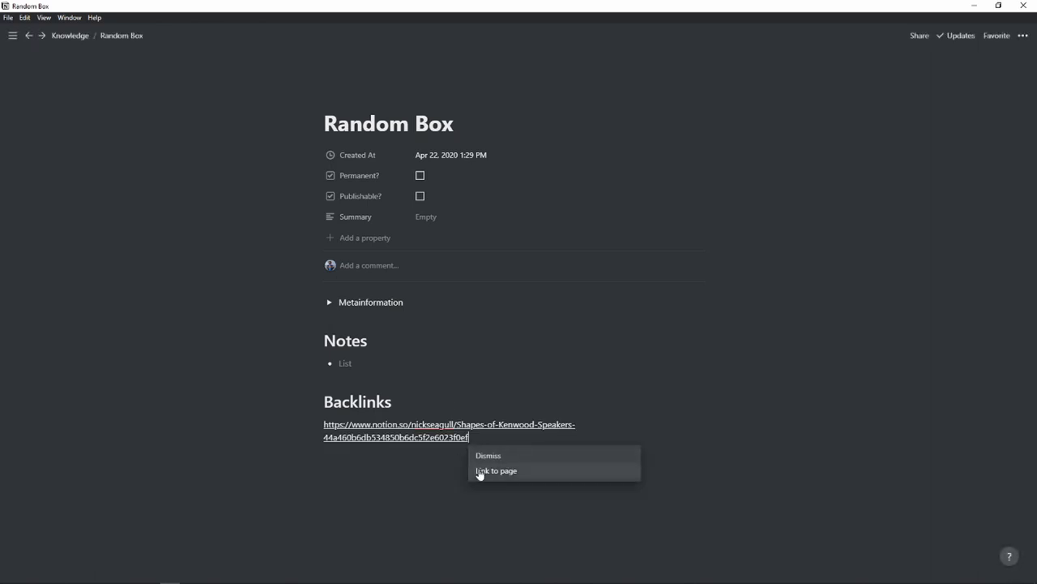
pyautogui.click(496, 470)
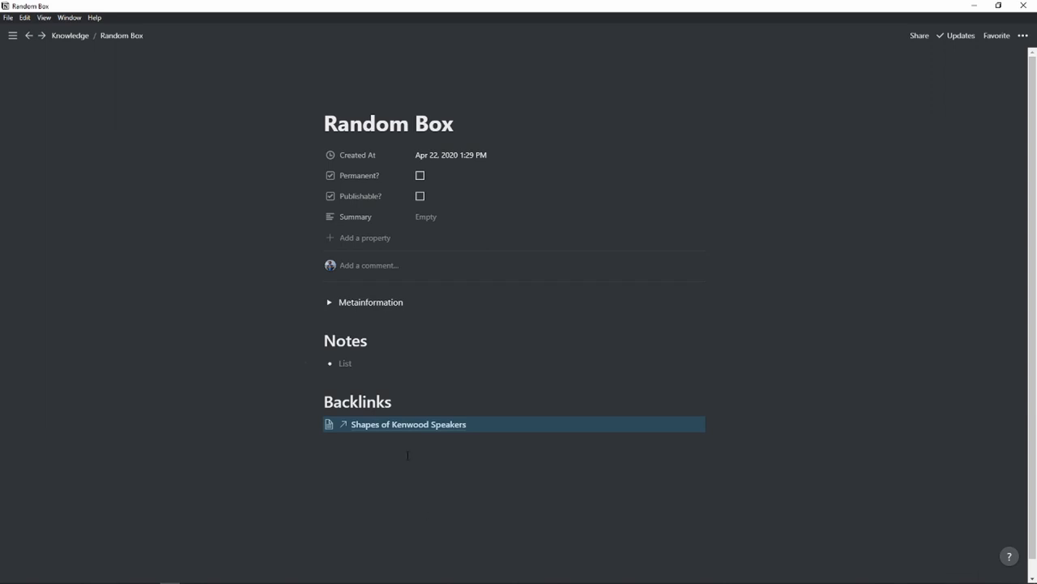
pyautogui.click(407, 424)
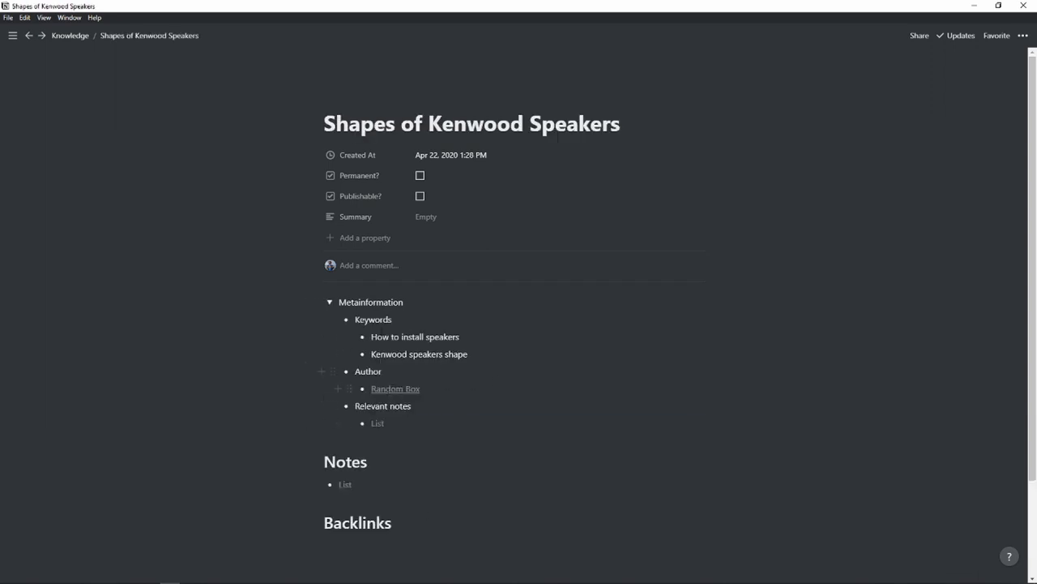
pyautogui.moveTo(385, 70)
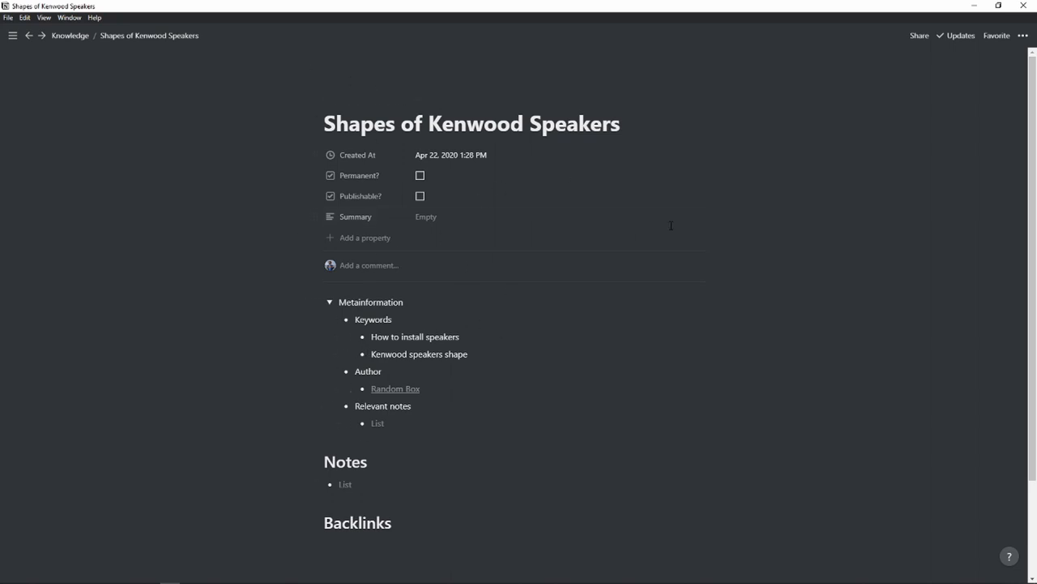
pyautogui.moveTo(385, 395)
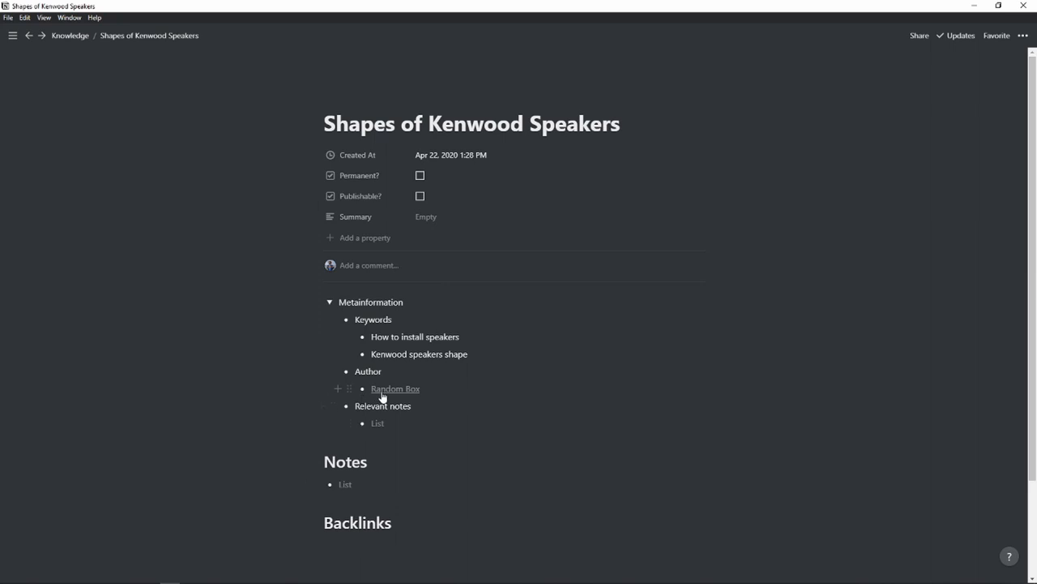
pyautogui.click(396, 388)
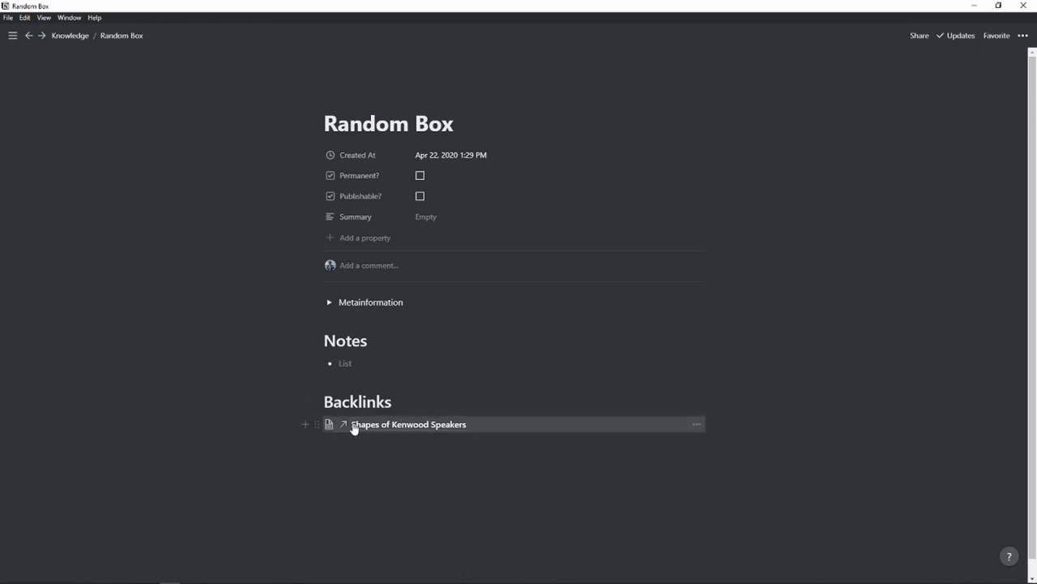
pyautogui.moveTo(408, 426)
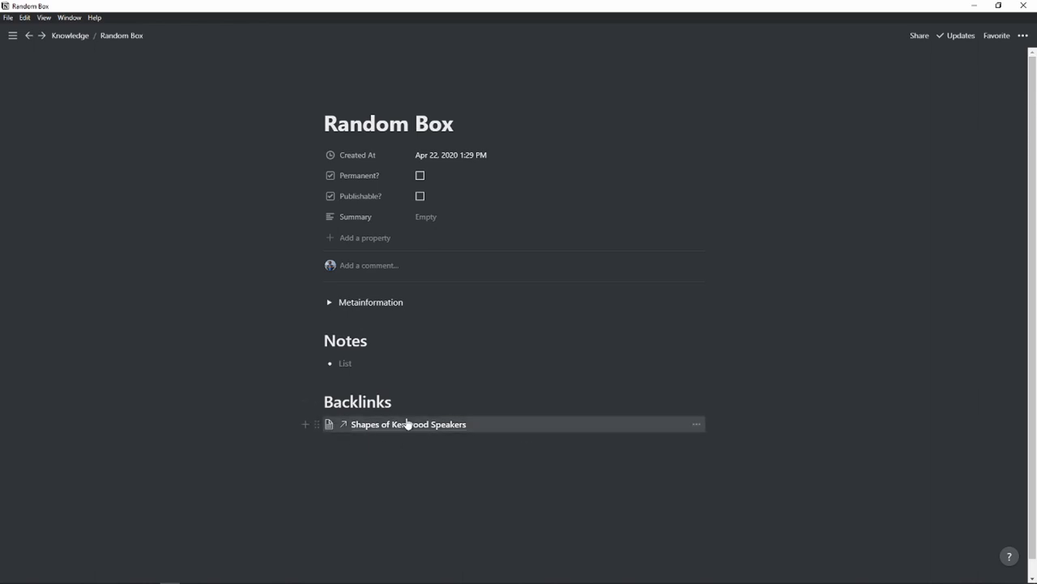
pyautogui.click(408, 424)
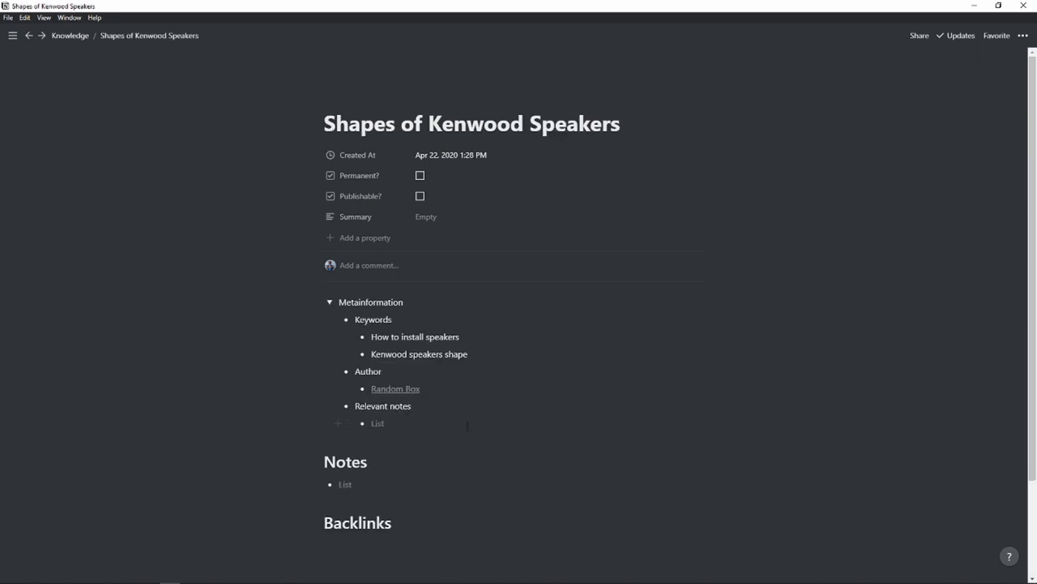
pyautogui.click(394, 388)
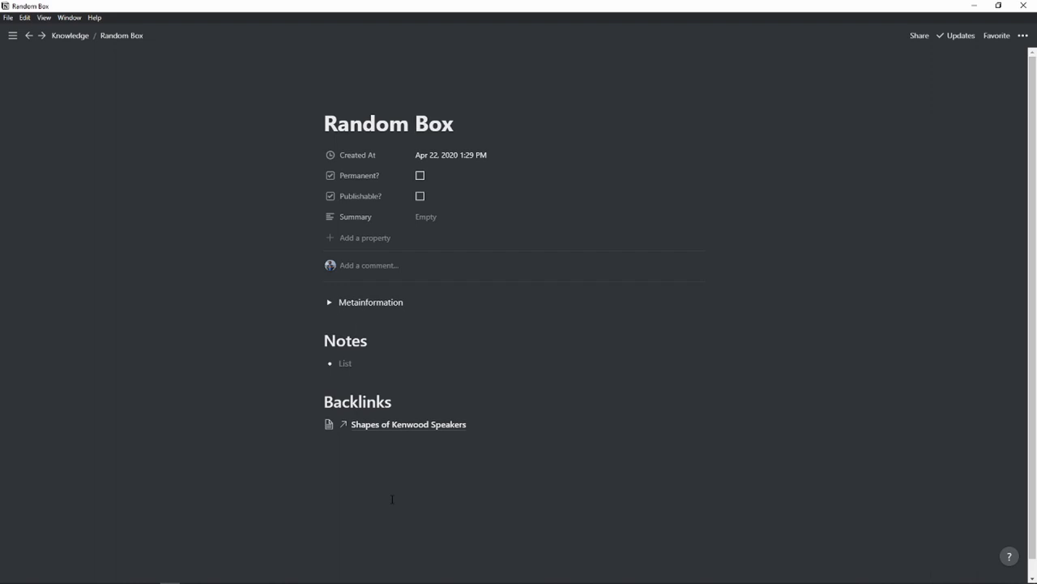
pyautogui.moveTo(422, 433)
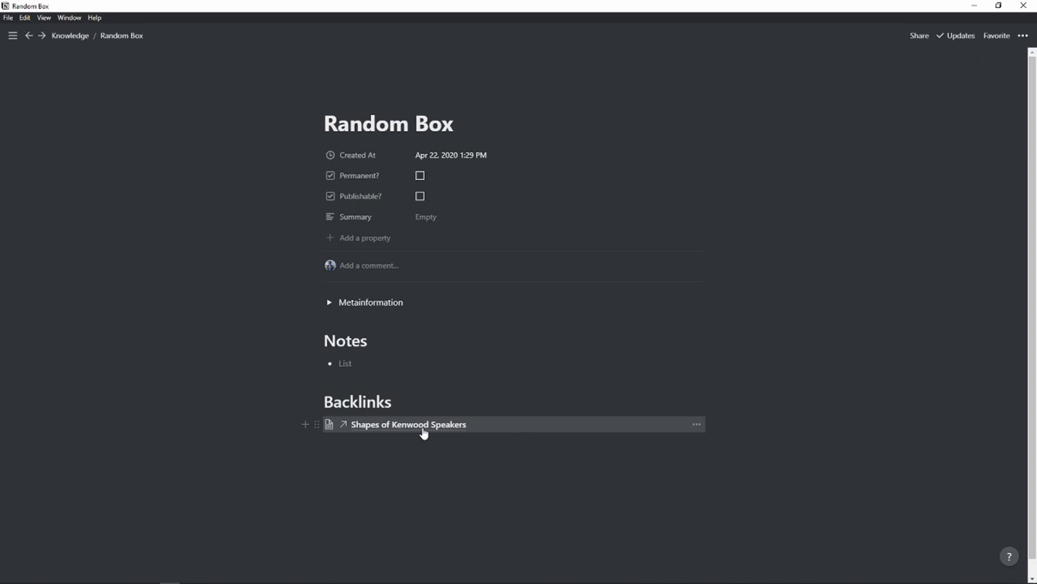
pyautogui.click(408, 424)
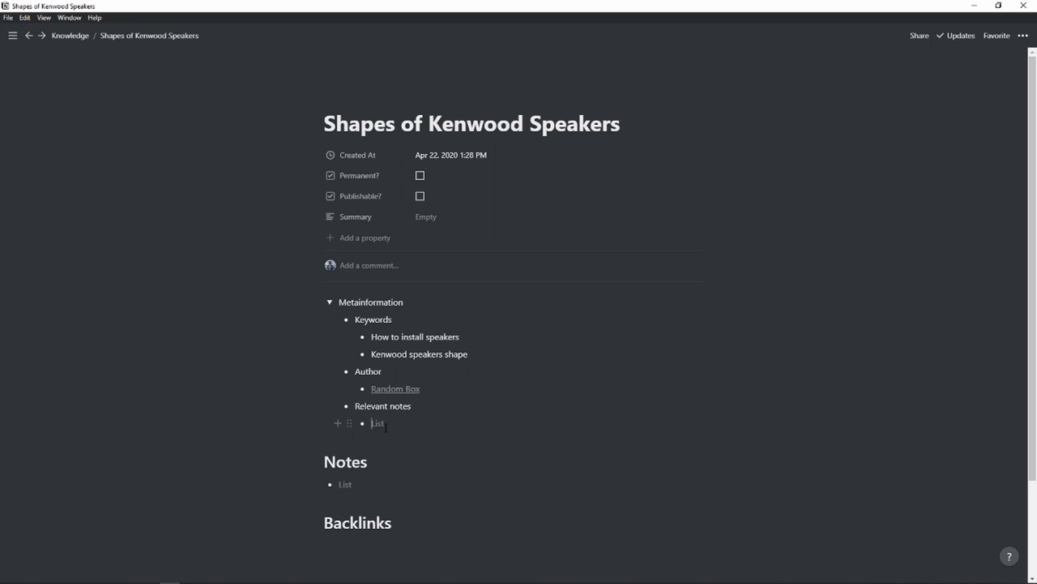
pyautogui.moveTo(386, 397)
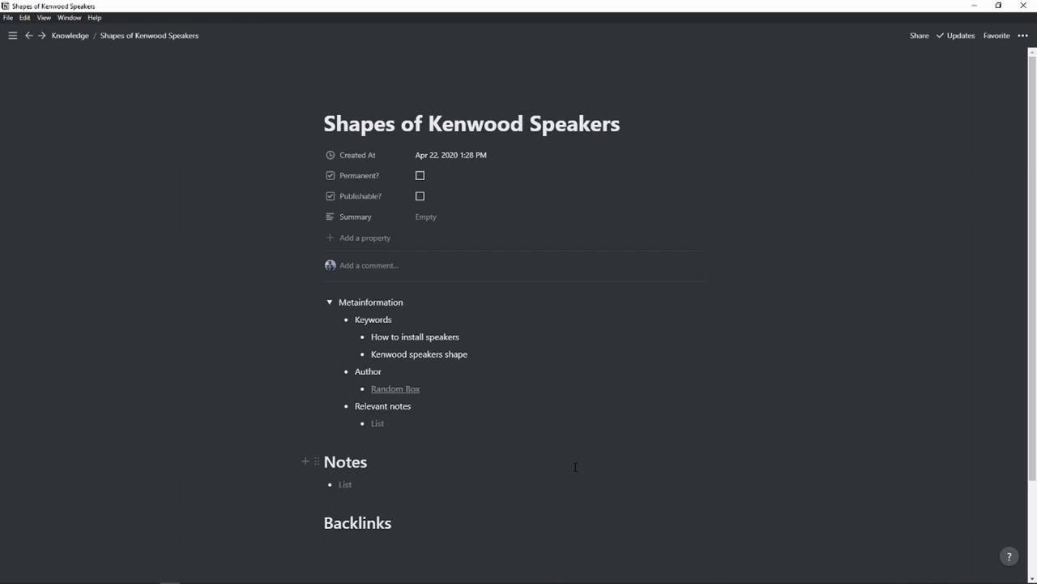
# Add 'The shape is circular' with sub-point 'like a circle, for real', selecting 'circle'
pyautogui.write('The shape is c')
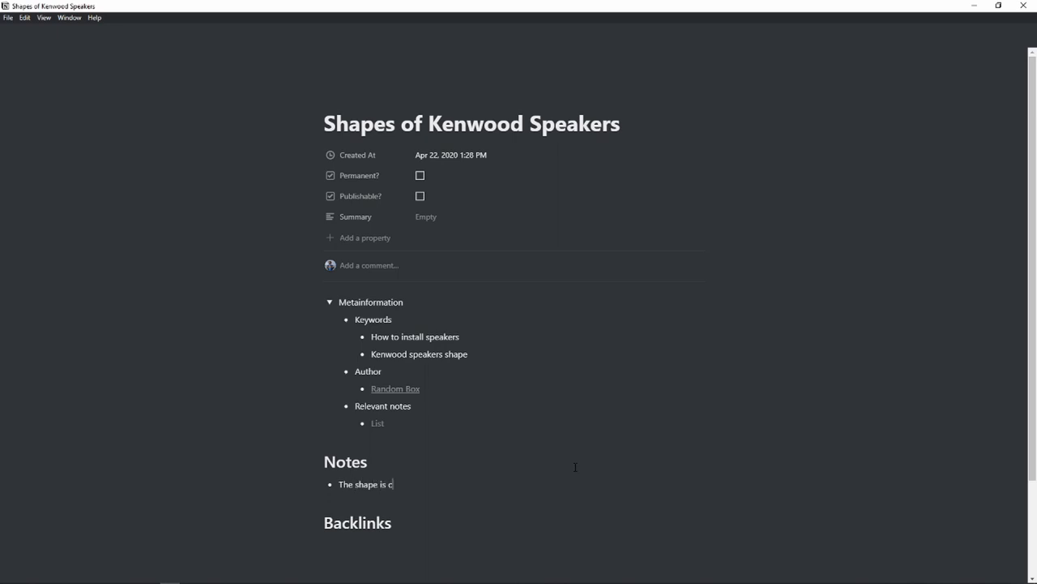
pyautogui.write('ircular')
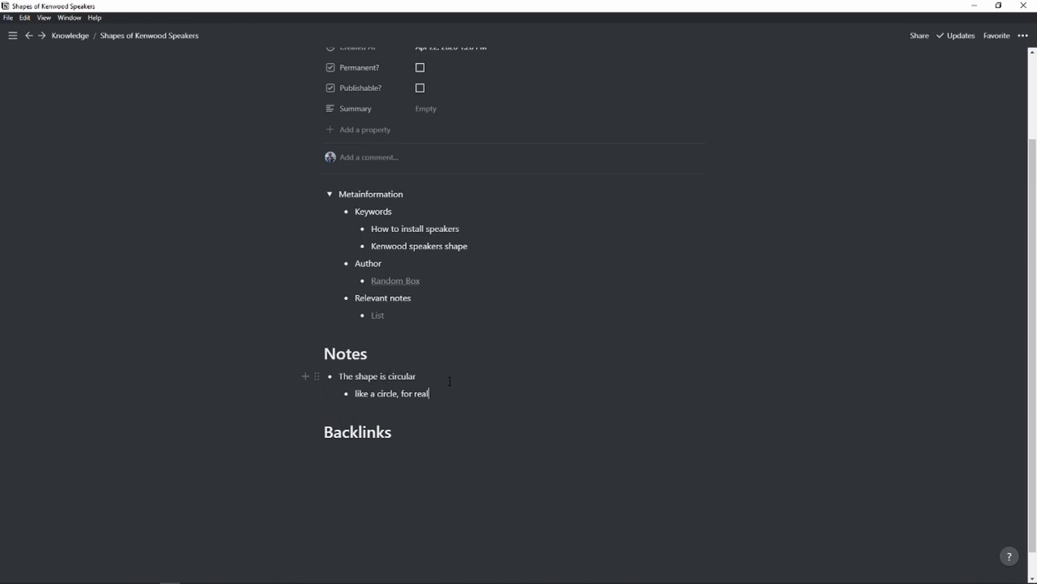
pyautogui.doubleClick(387, 393)
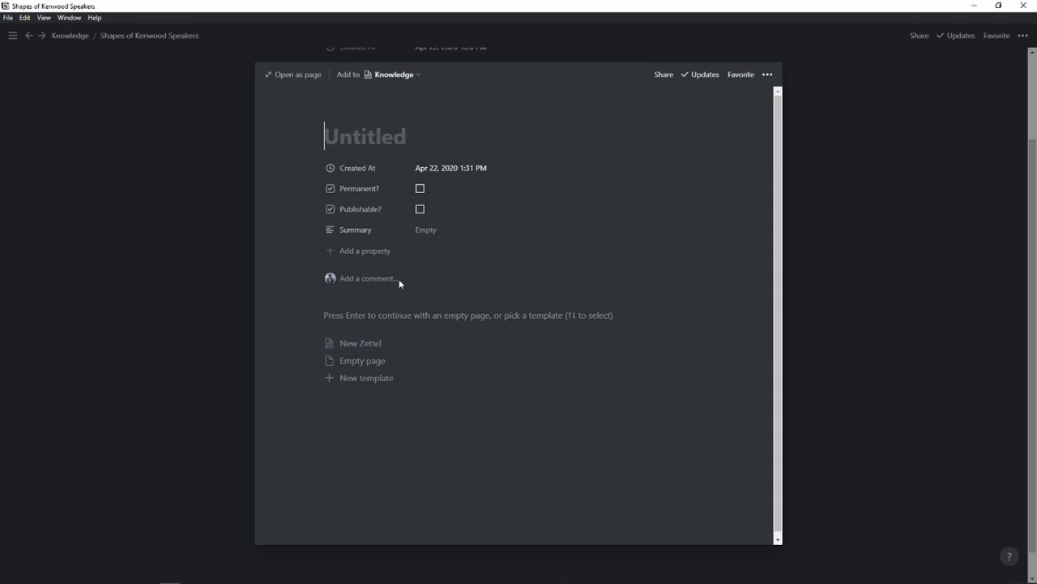
# Title a new Zettel page 'Circle' and close its preview
pyautogui.write('Circle')
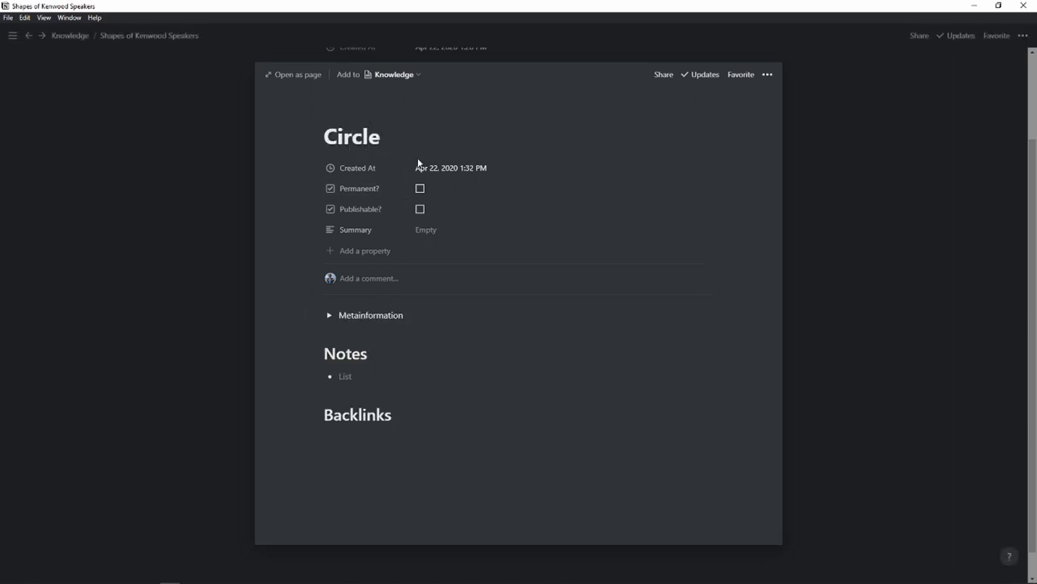
pyautogui.click(379, 136)
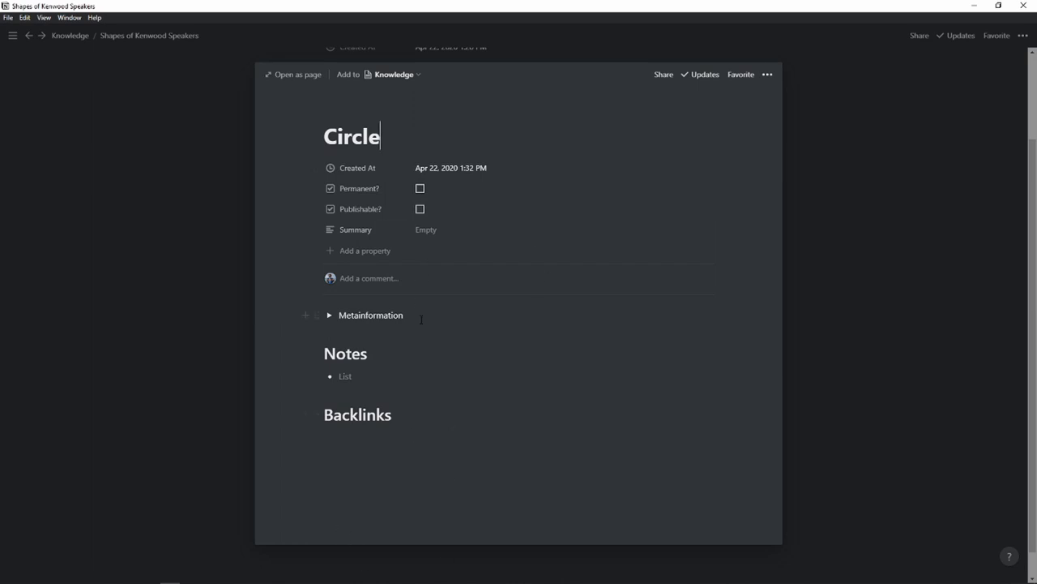
pyautogui.moveTo(430, 483)
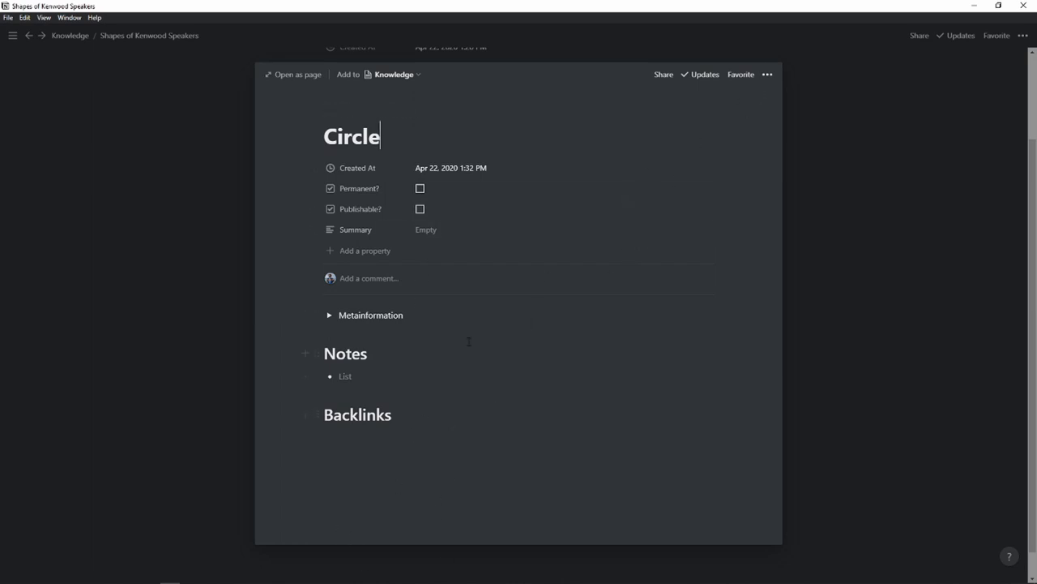
pyautogui.moveTo(472, 336)
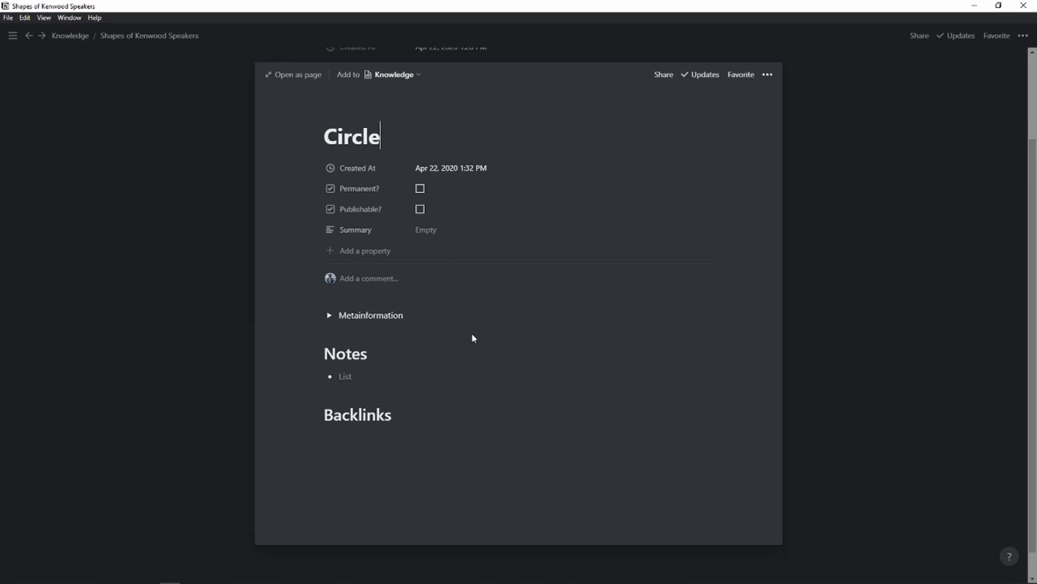
pyautogui.click(292, 75)
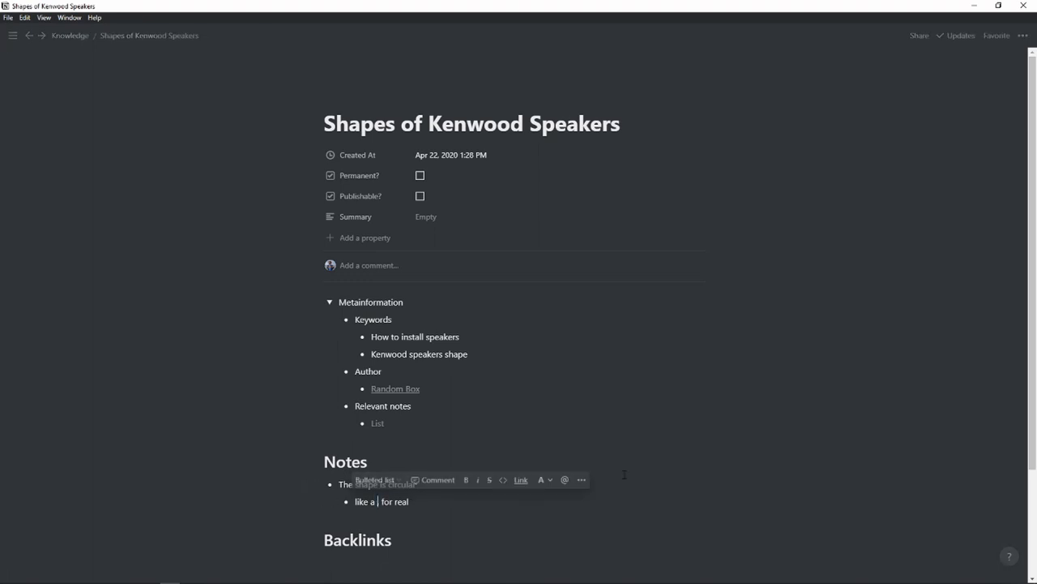
pyautogui.write('@cir')
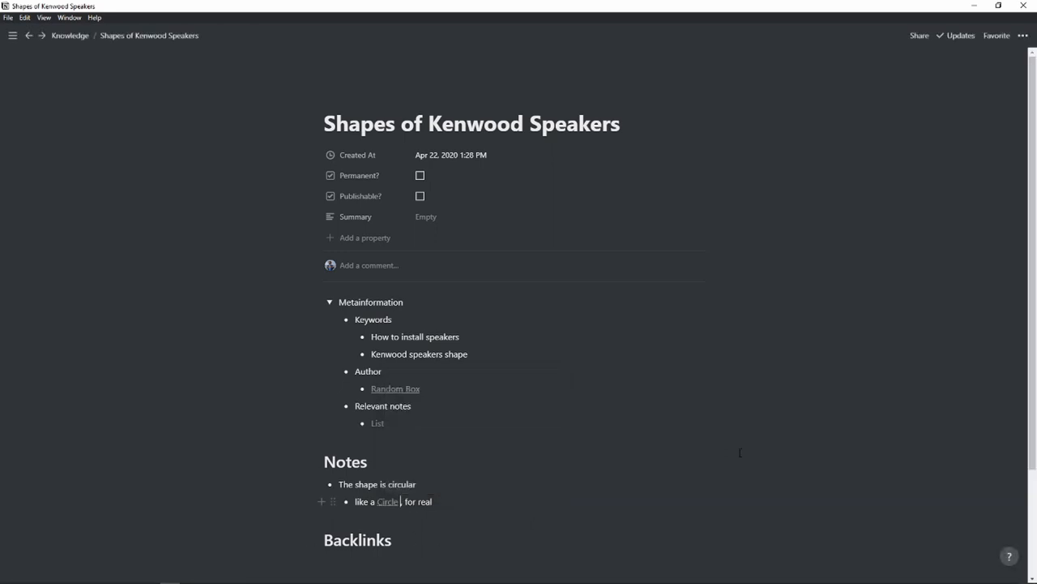
pyautogui.click(387, 502)
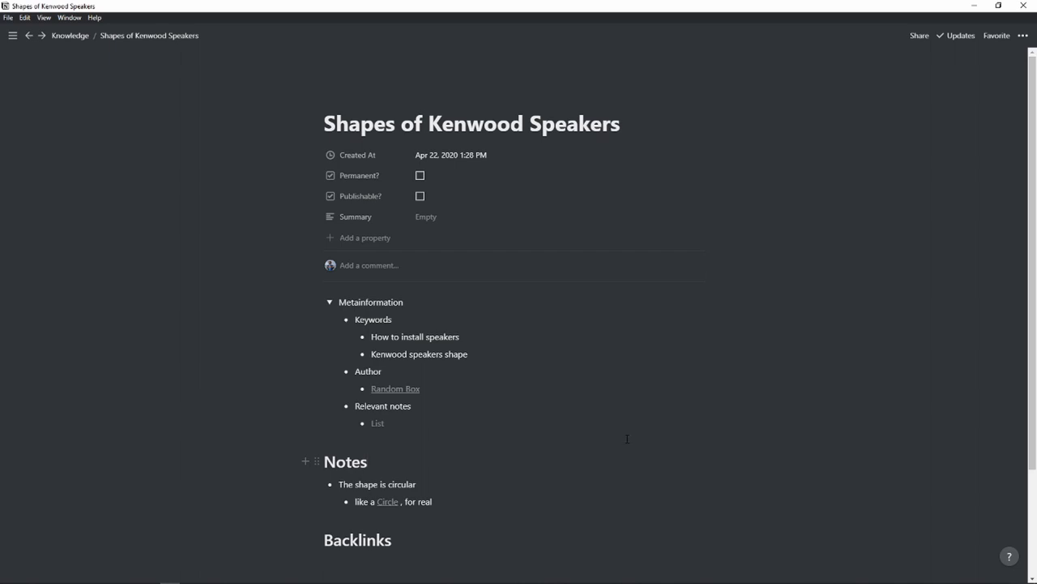
pyautogui.click(364, 461)
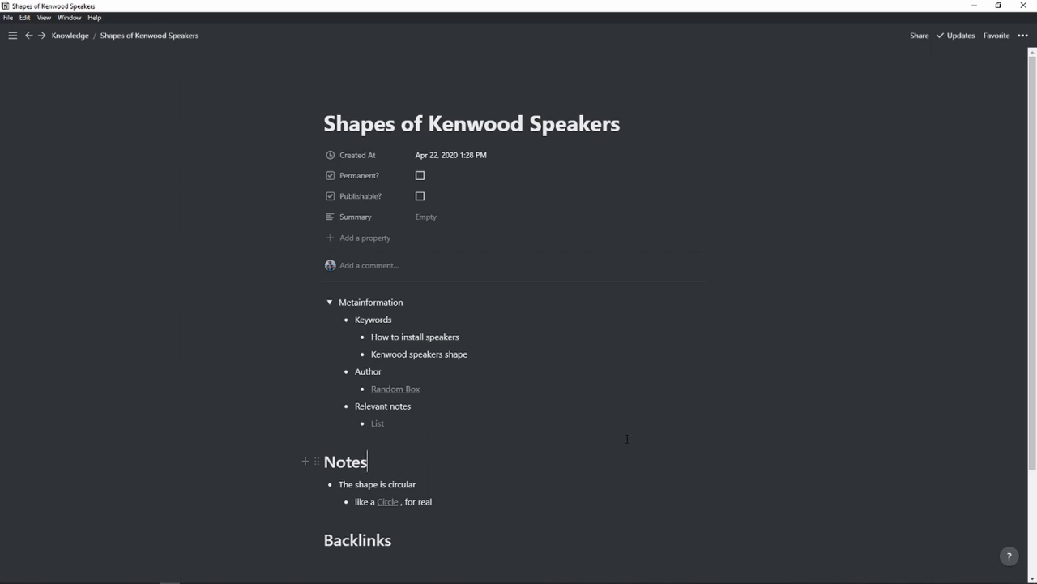